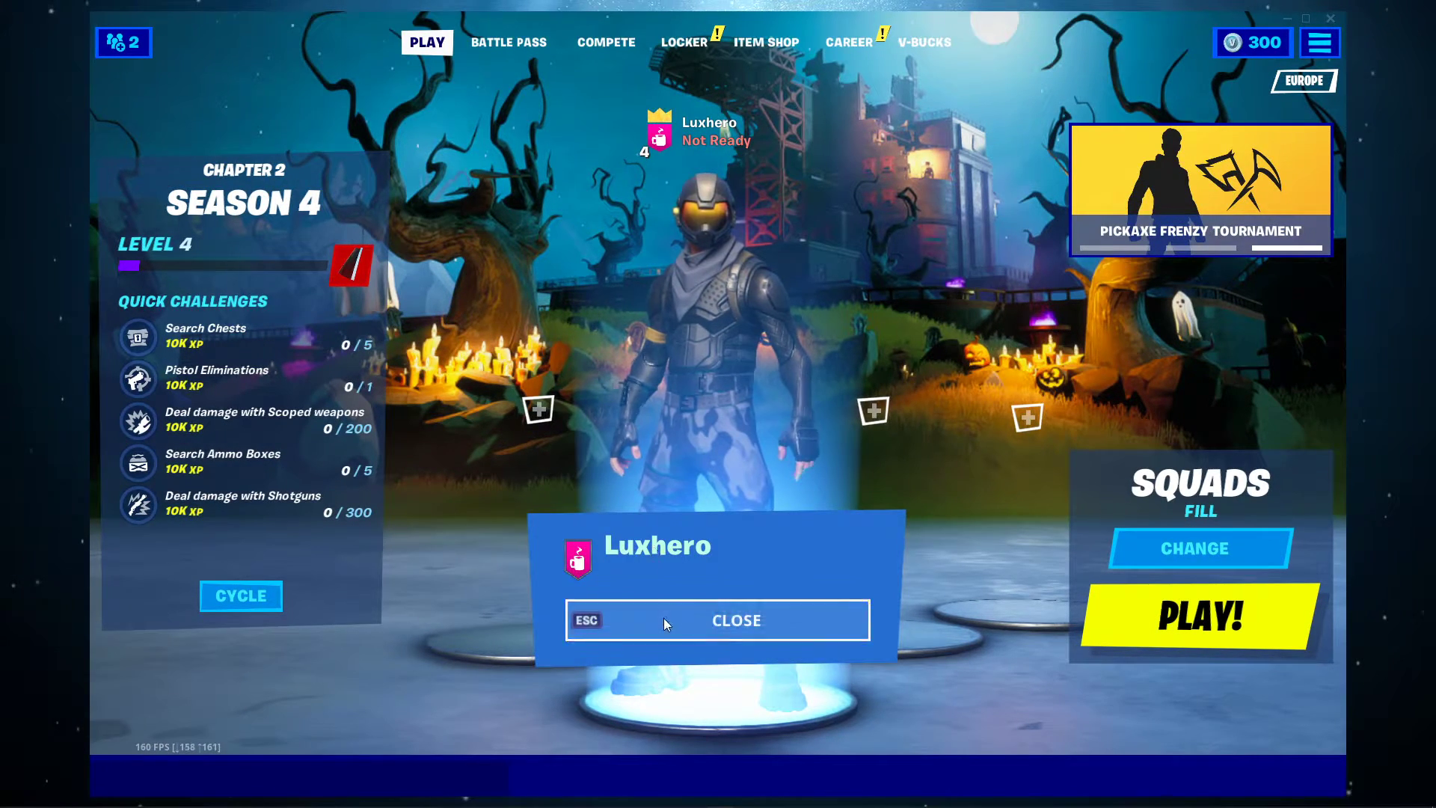
# Step: Dismiss the party member popup to reveal the video settings (windowed, 1680x1050, 160 FPS)
pyautogui.click(734, 620)
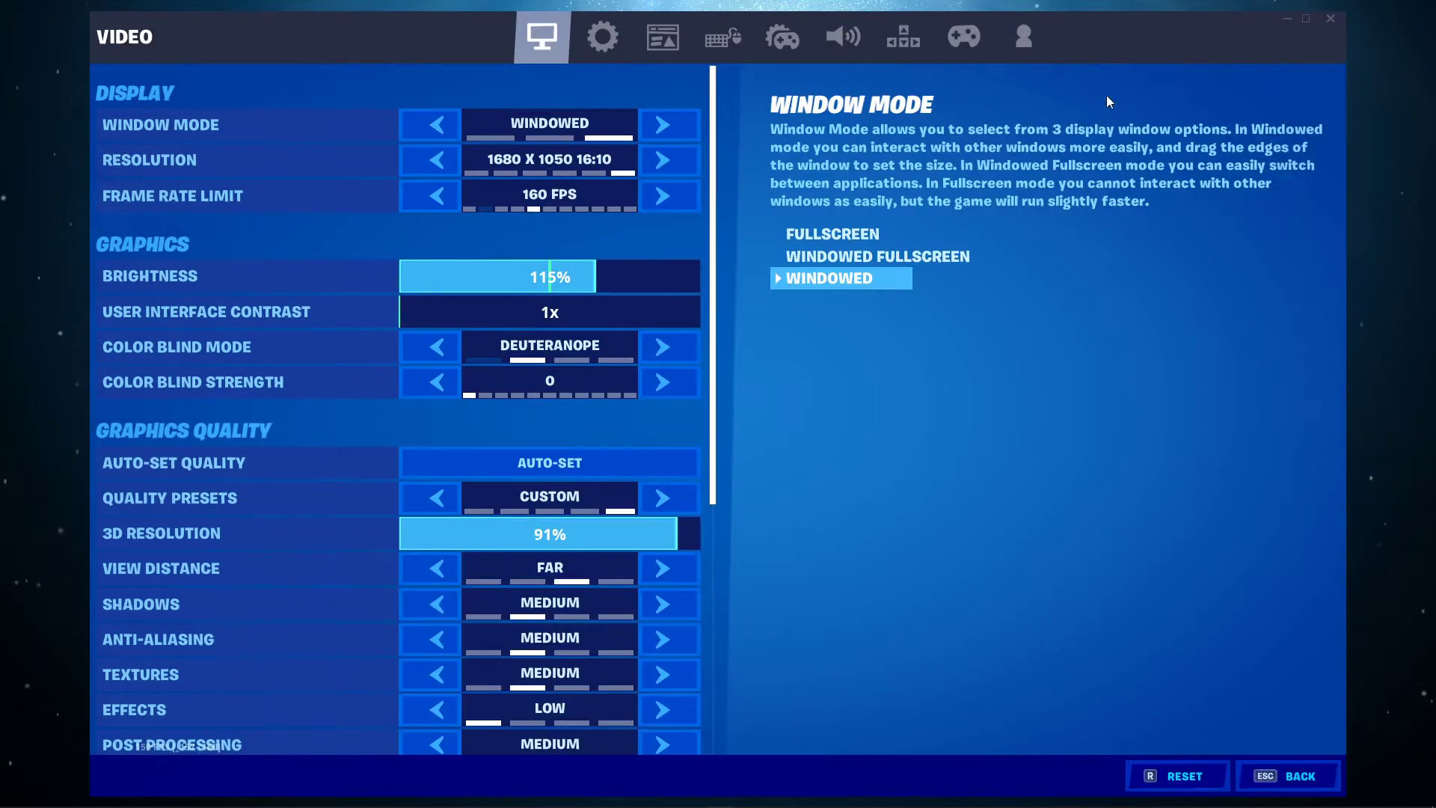
# Step: Cycle Matchmaking Region past NA-EAST back to Auto, apply, and return to the lobby
pyautogui.click(602, 37)
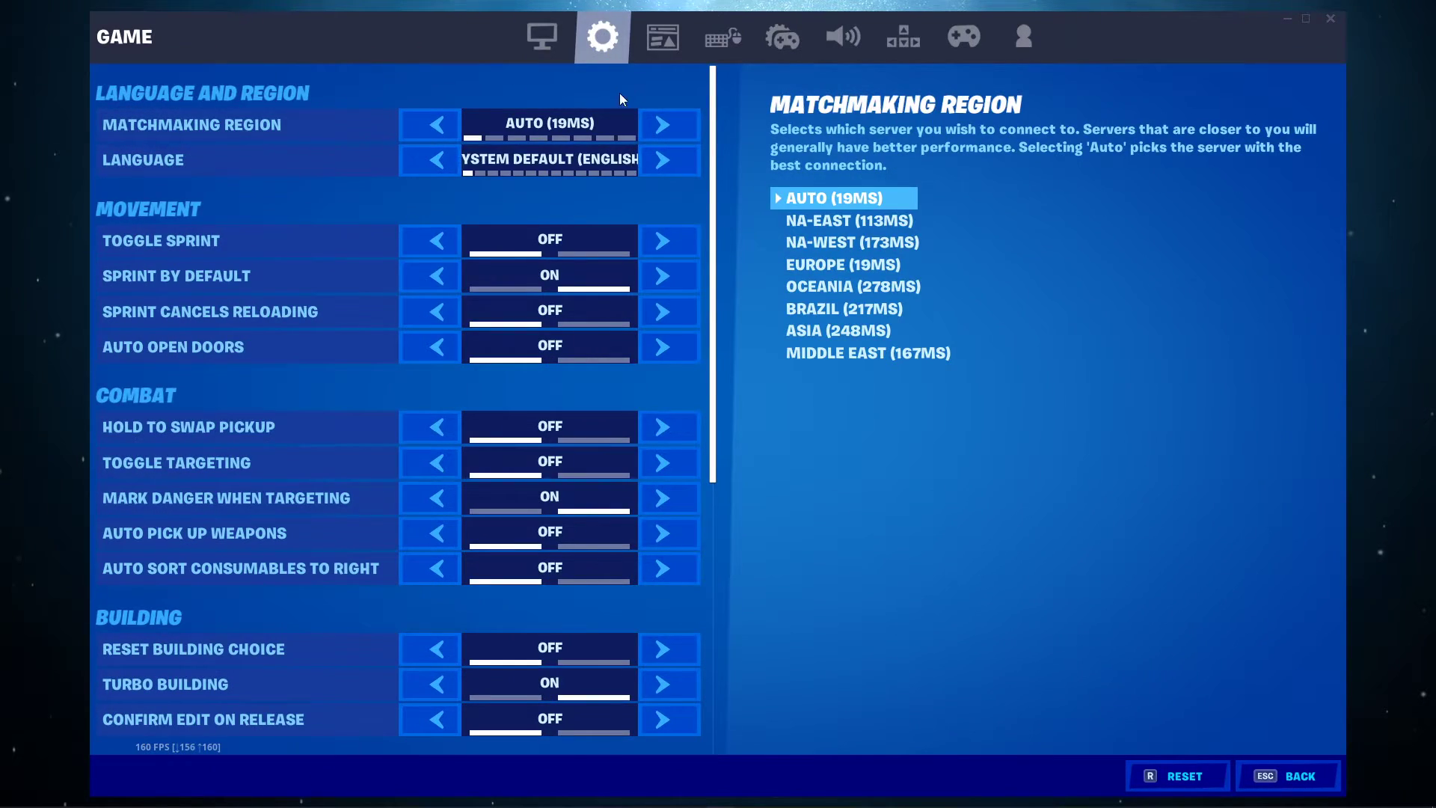
pyautogui.click(668, 124)
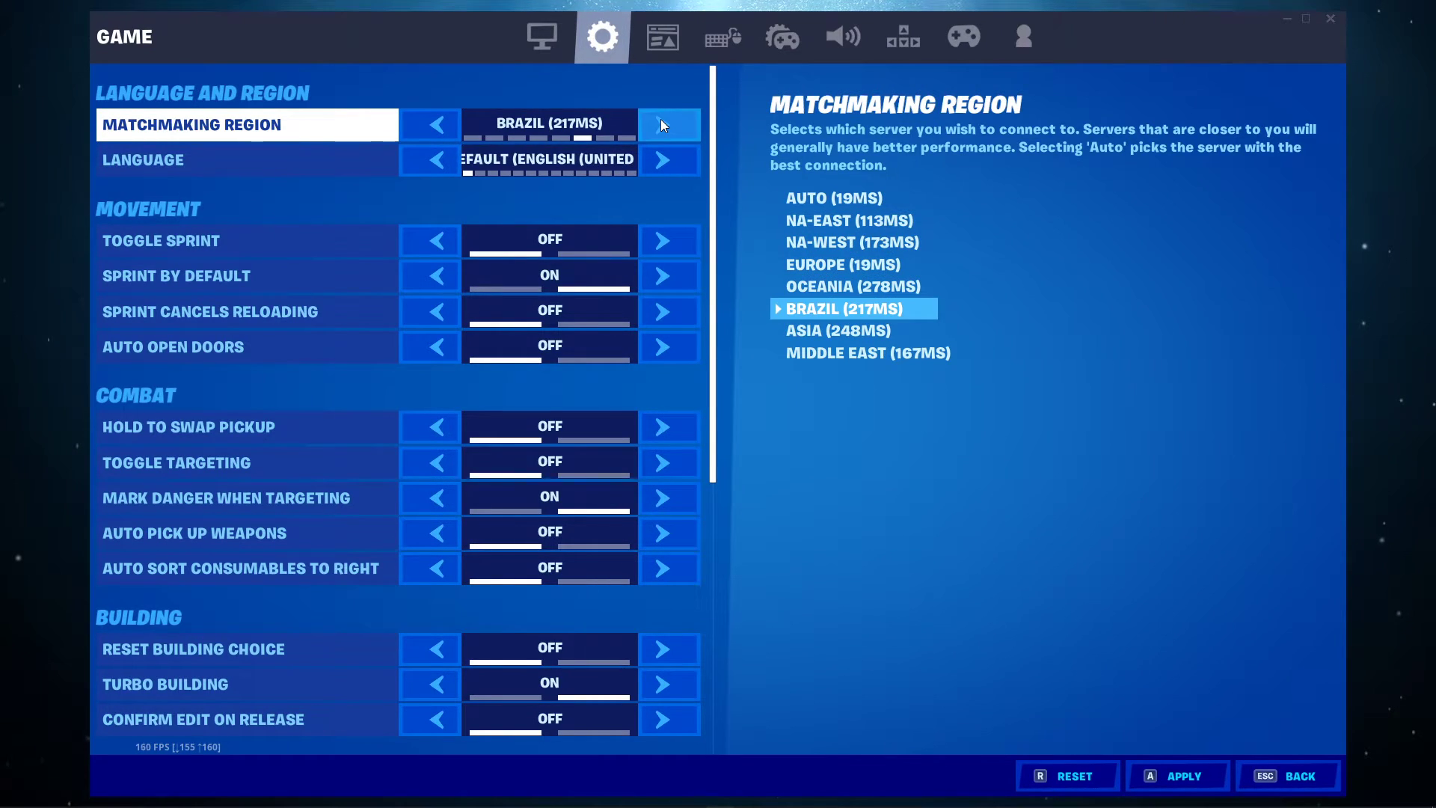
pyautogui.click(429, 125)
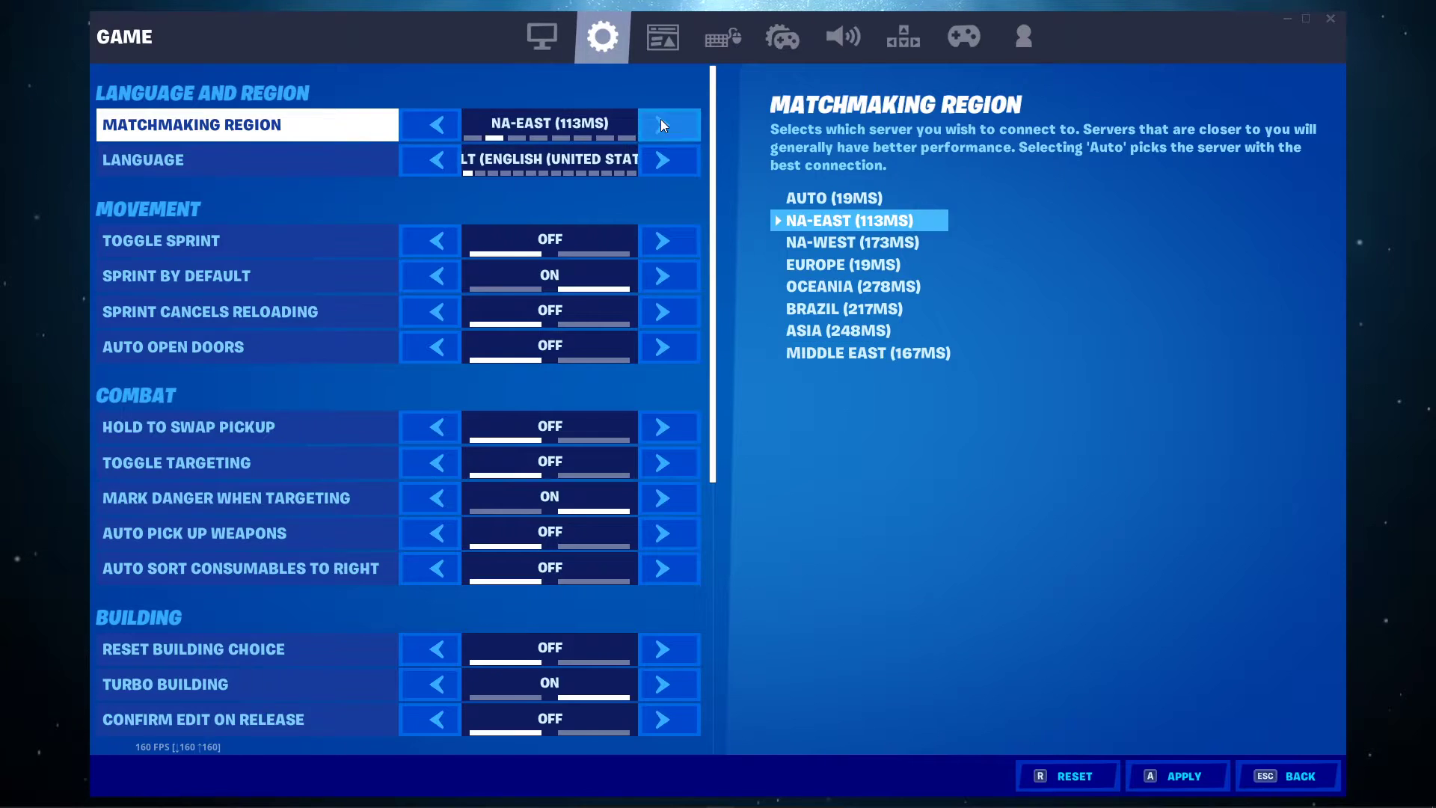
pyautogui.click(429, 123)
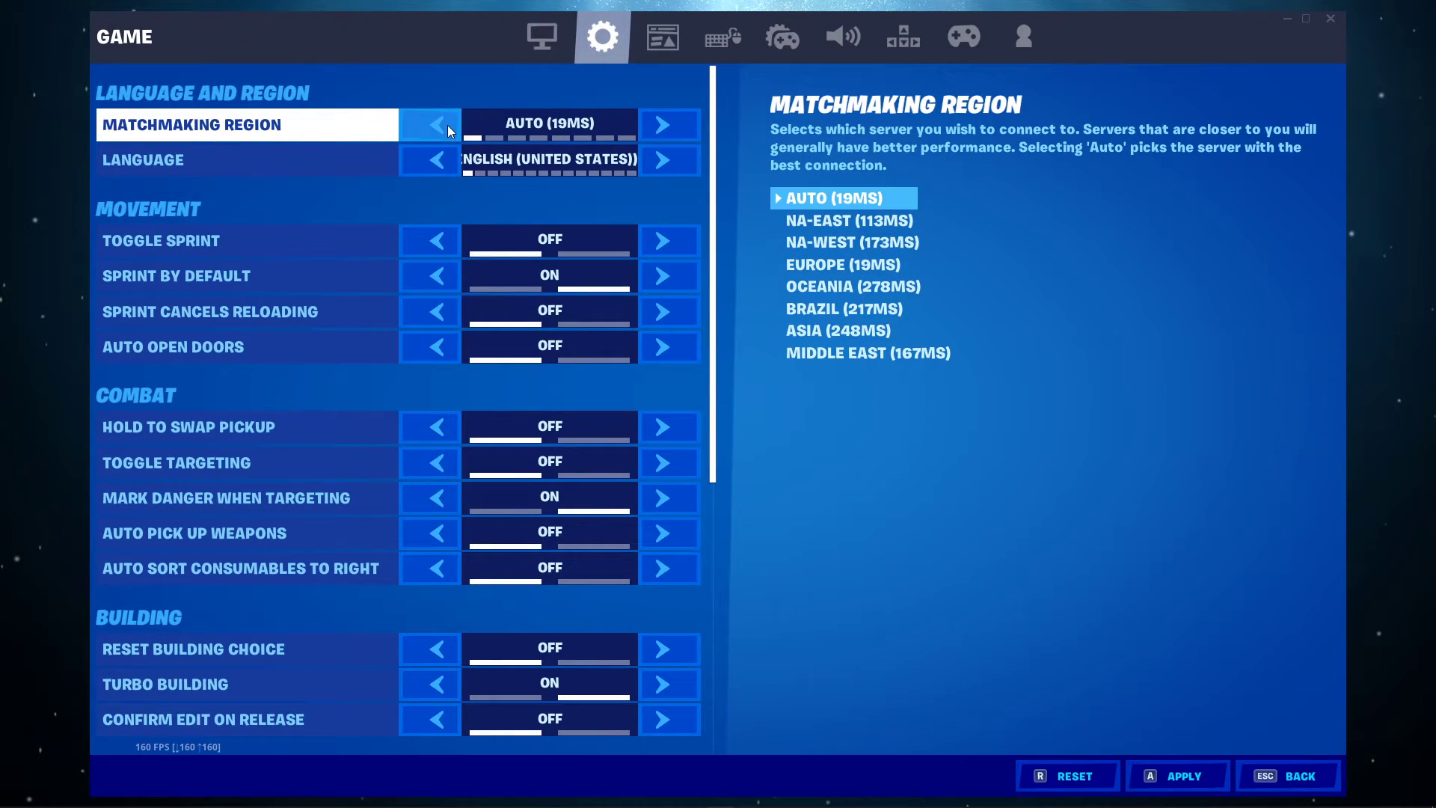
pyautogui.click(248, 159)
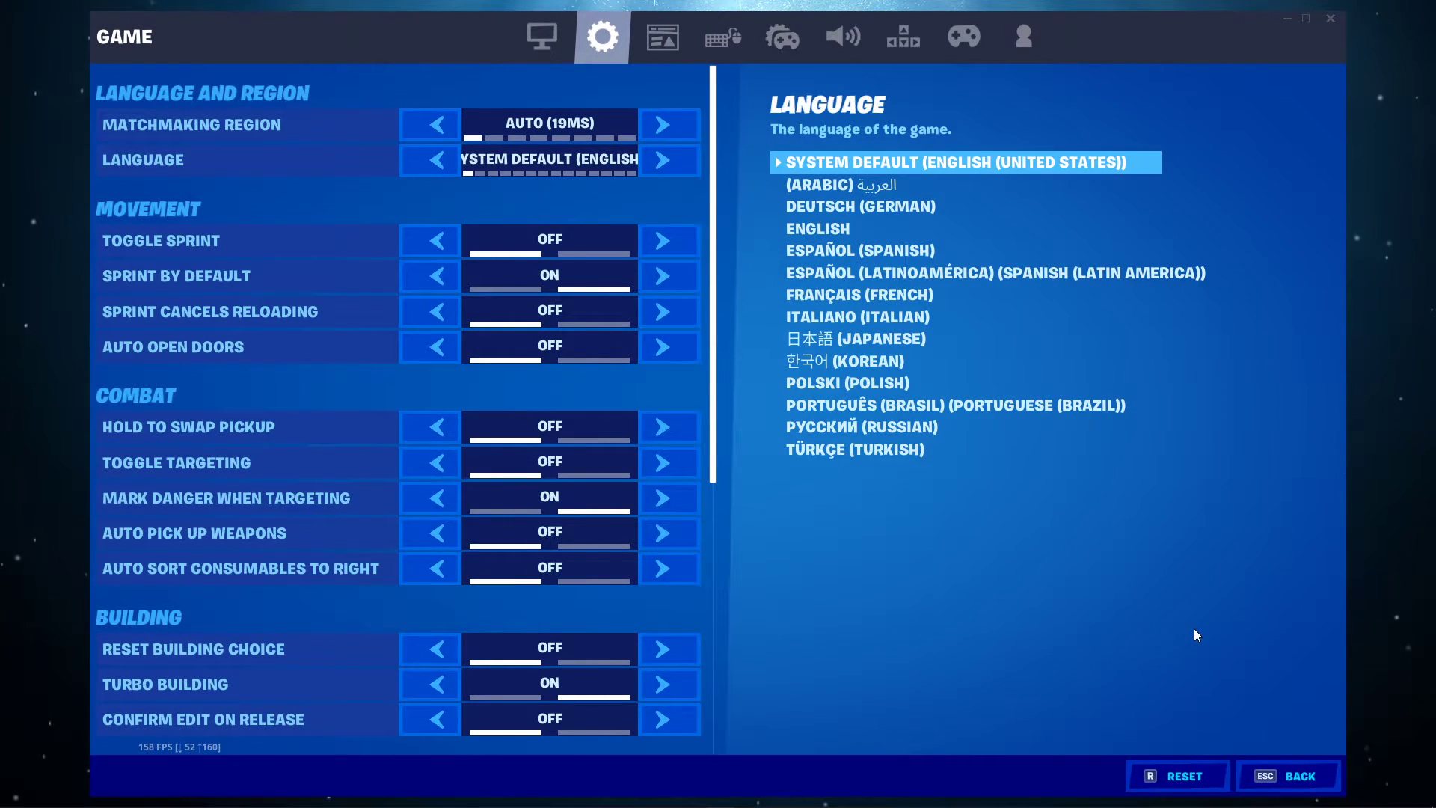
pyautogui.click(1286, 775)
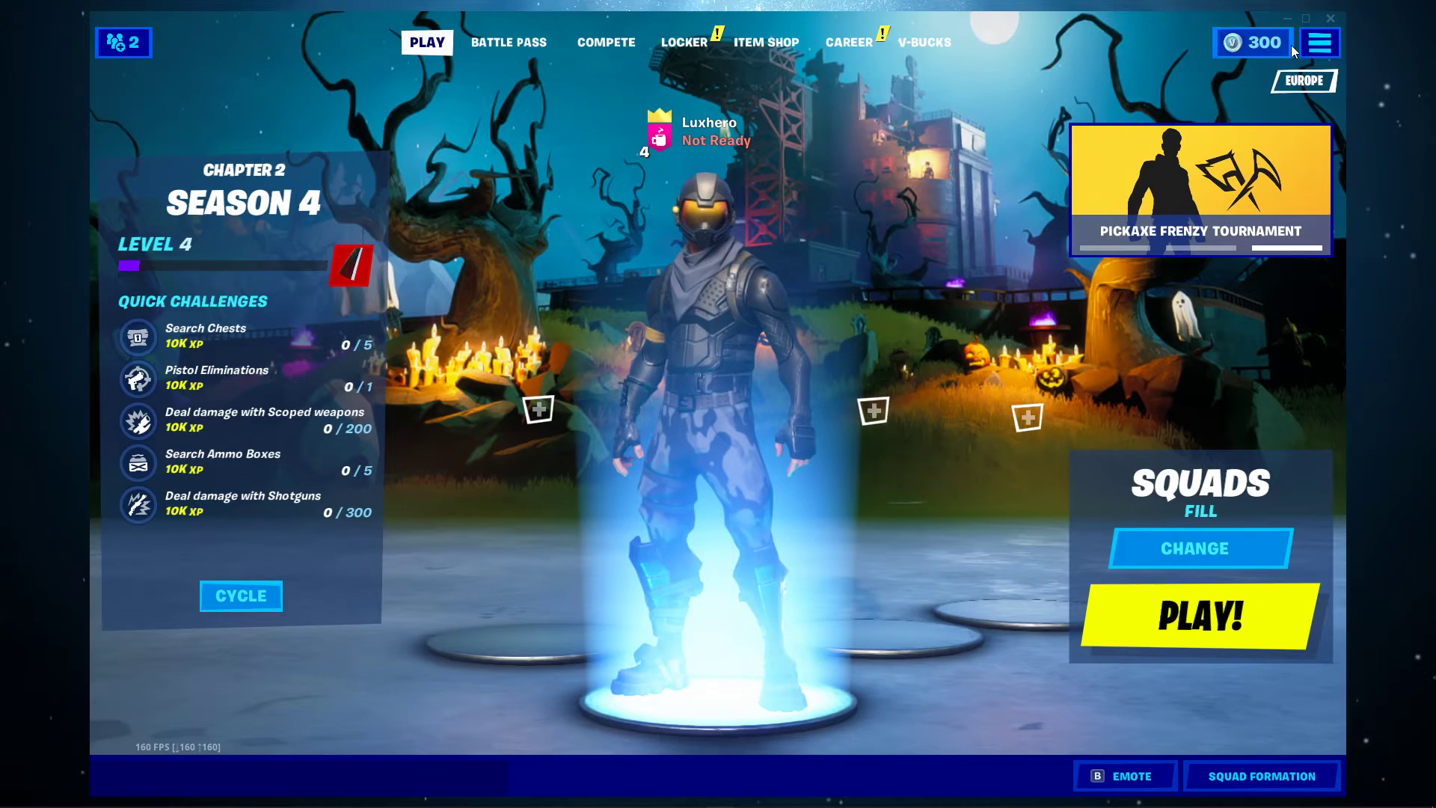
pyautogui.moveTo(827, 560)
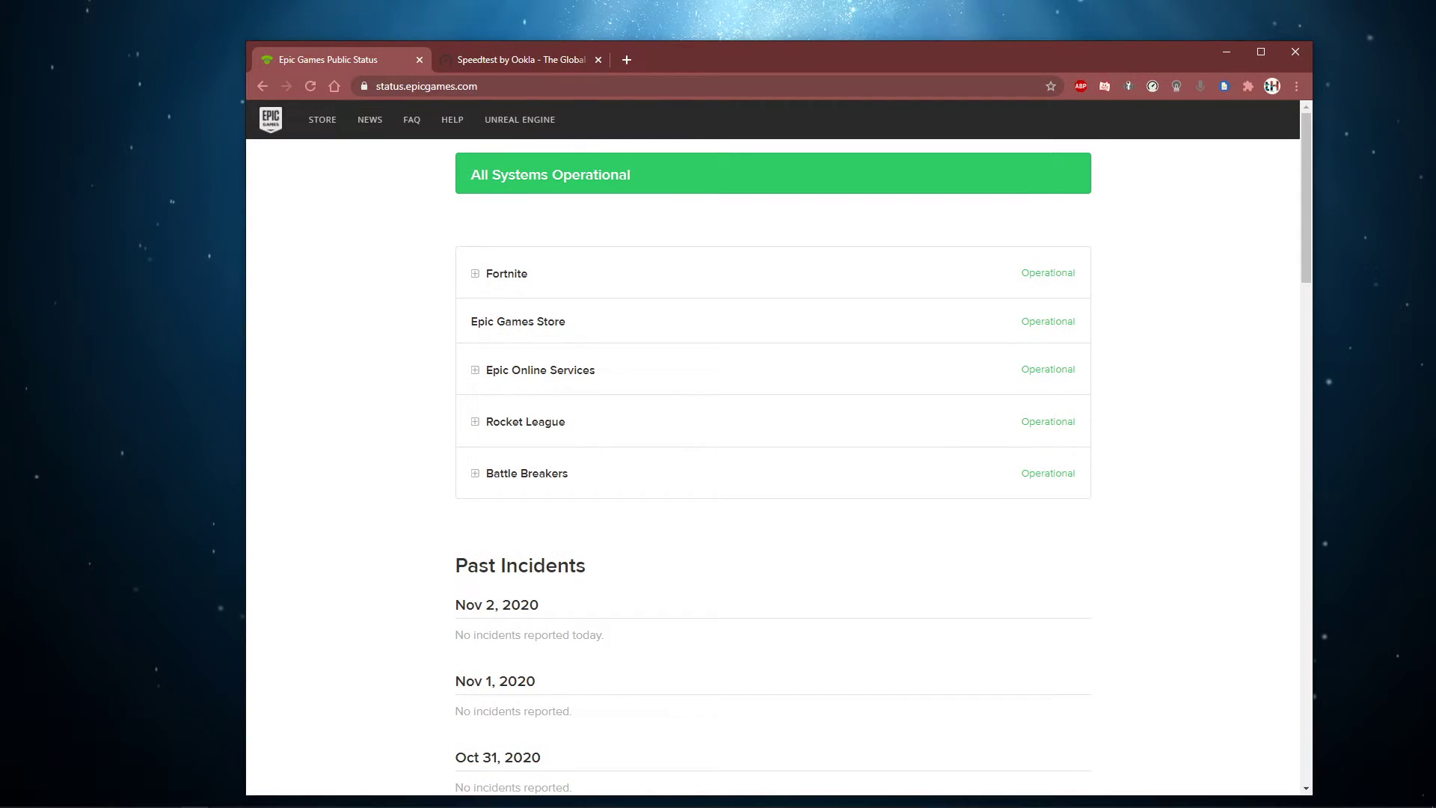
# Step: Expand Fortnite and Epic Online Services statuses, browse past incidents, then switch to Speedtest
pyautogui.click(474, 273)
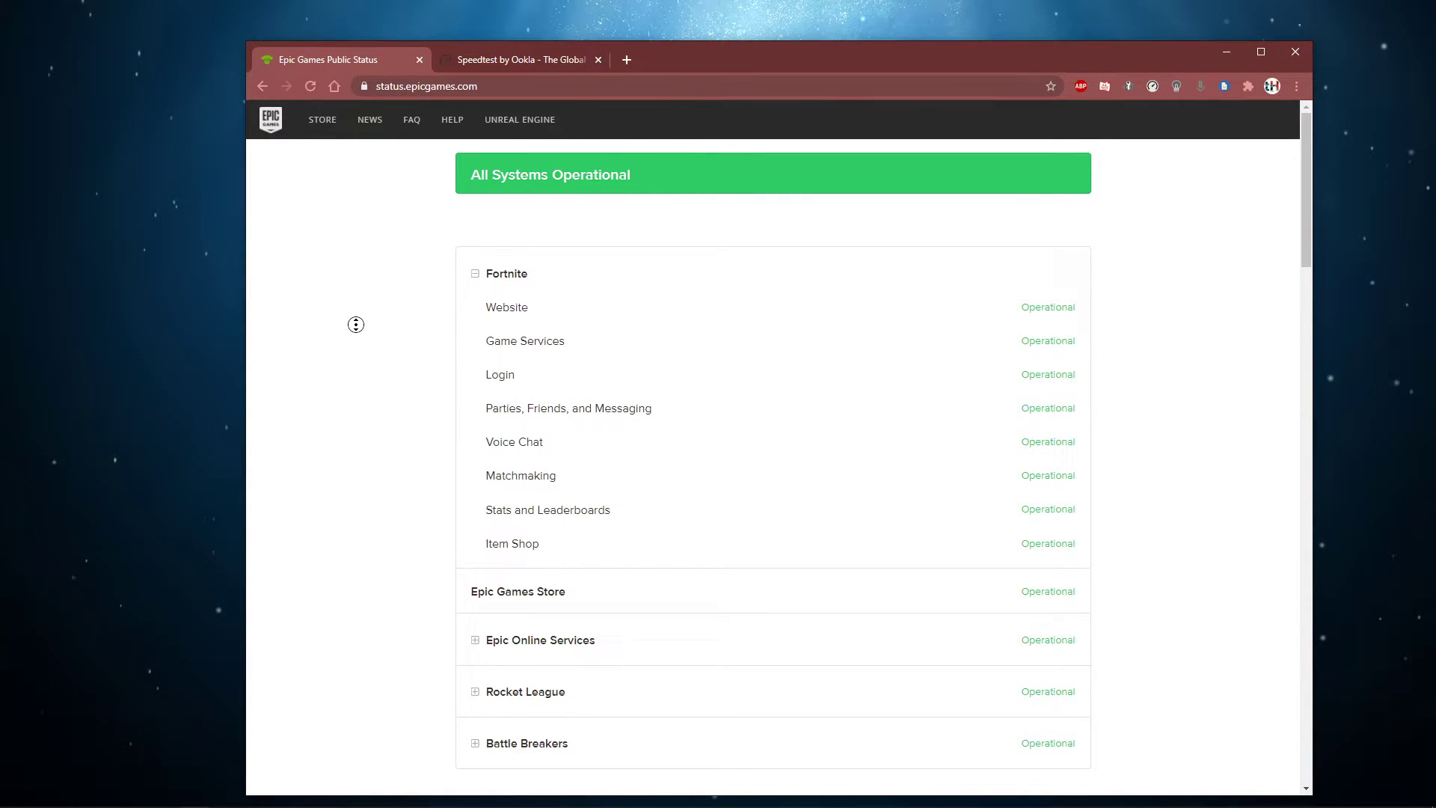
pyautogui.scroll(-3)
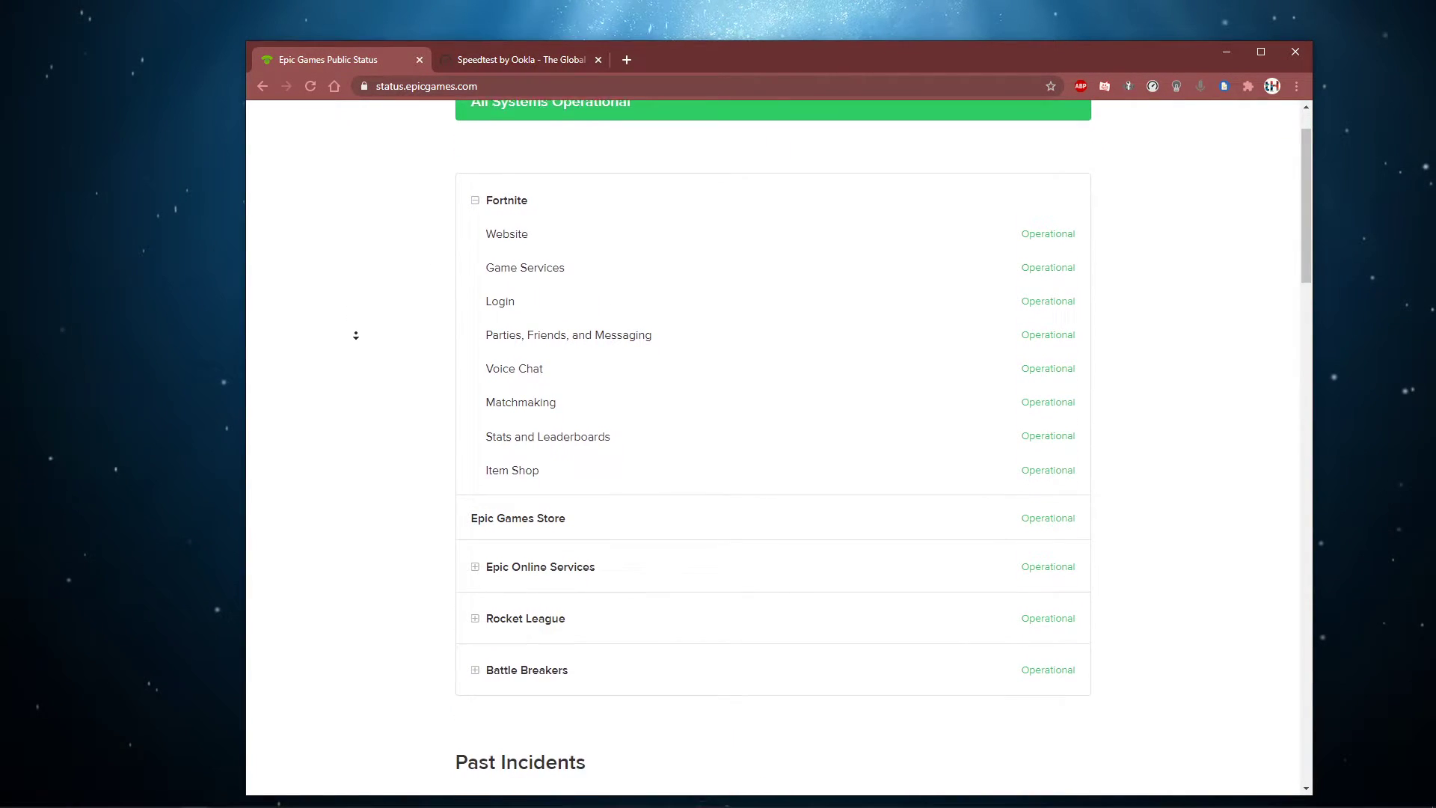
pyautogui.scroll(-3)
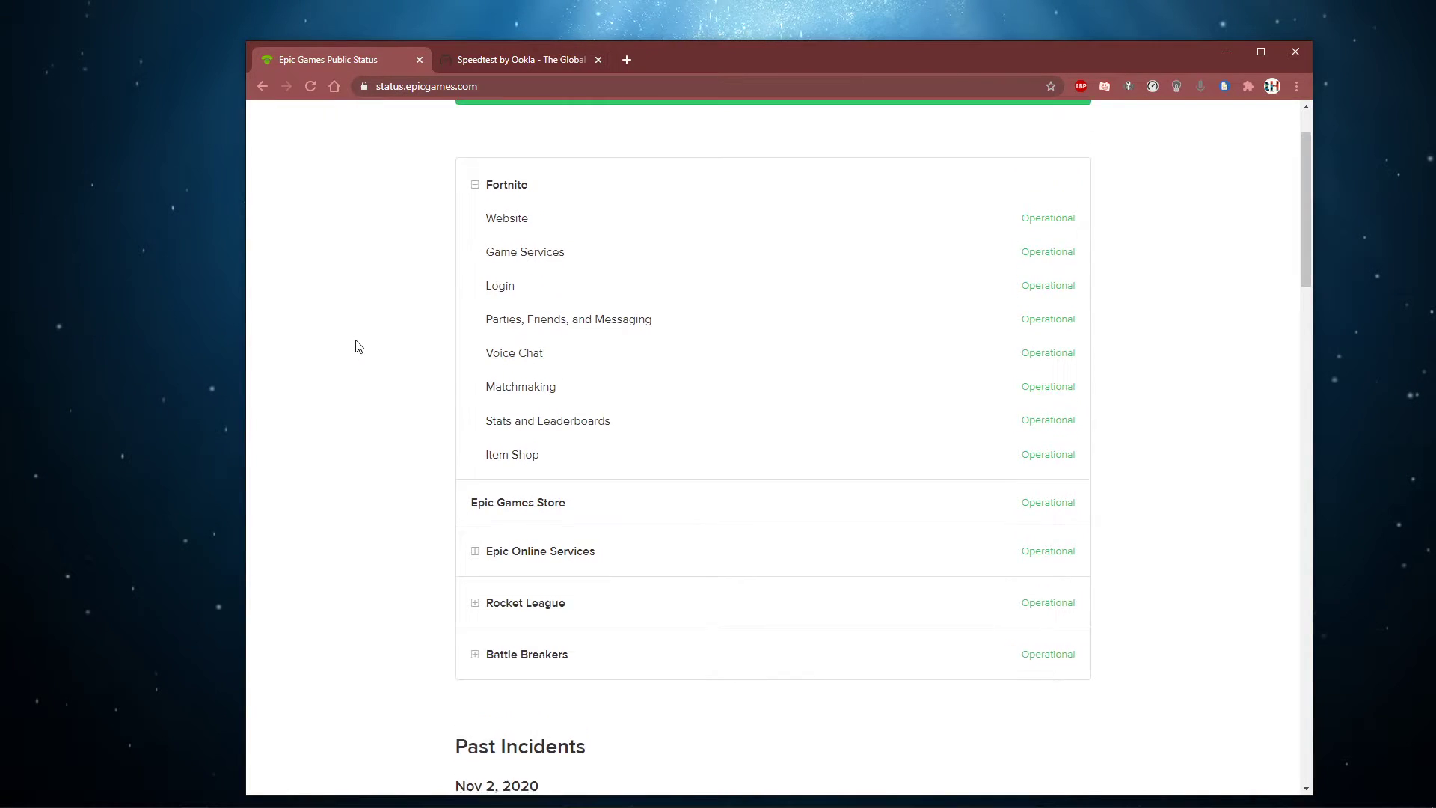
pyautogui.scroll(3)
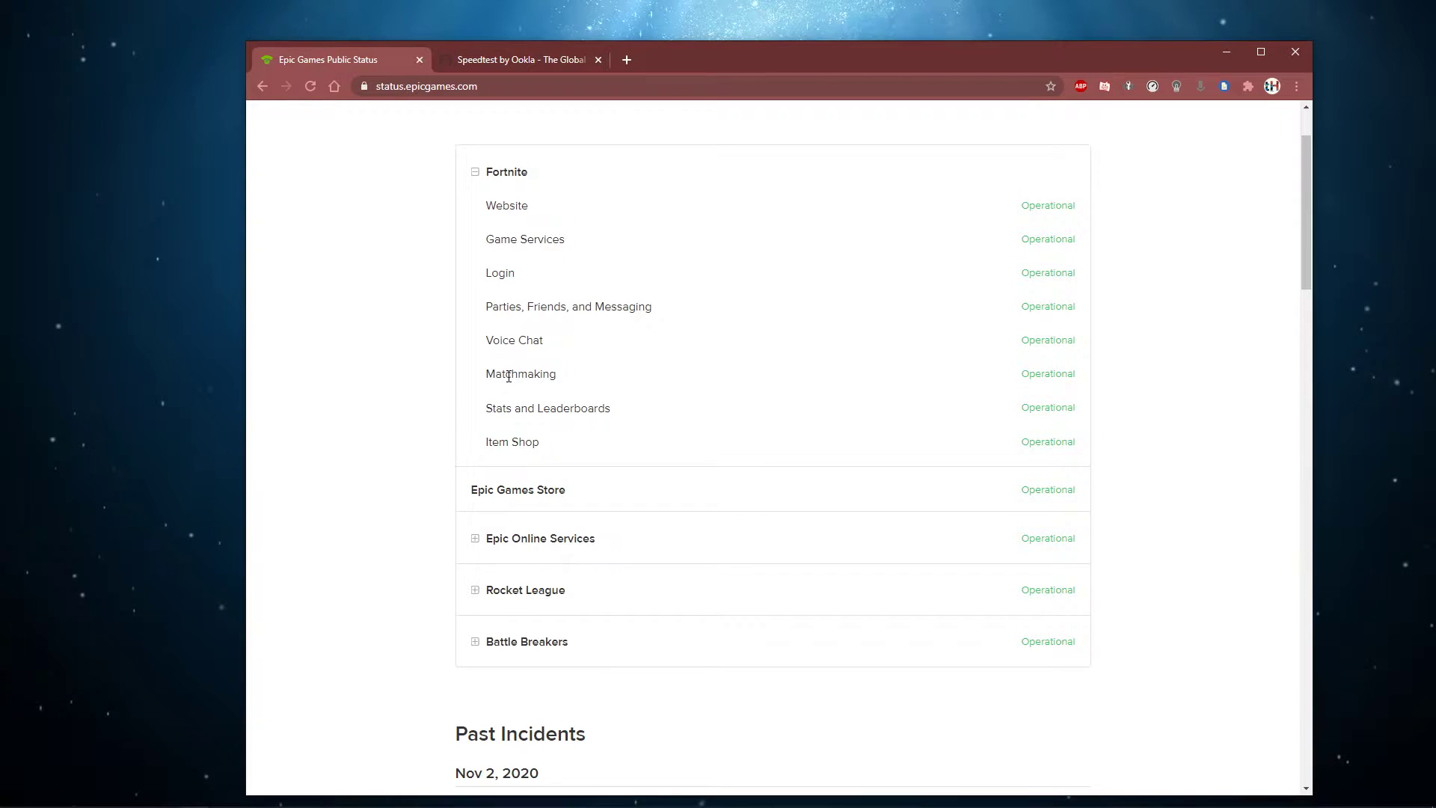
pyautogui.click(475, 538)
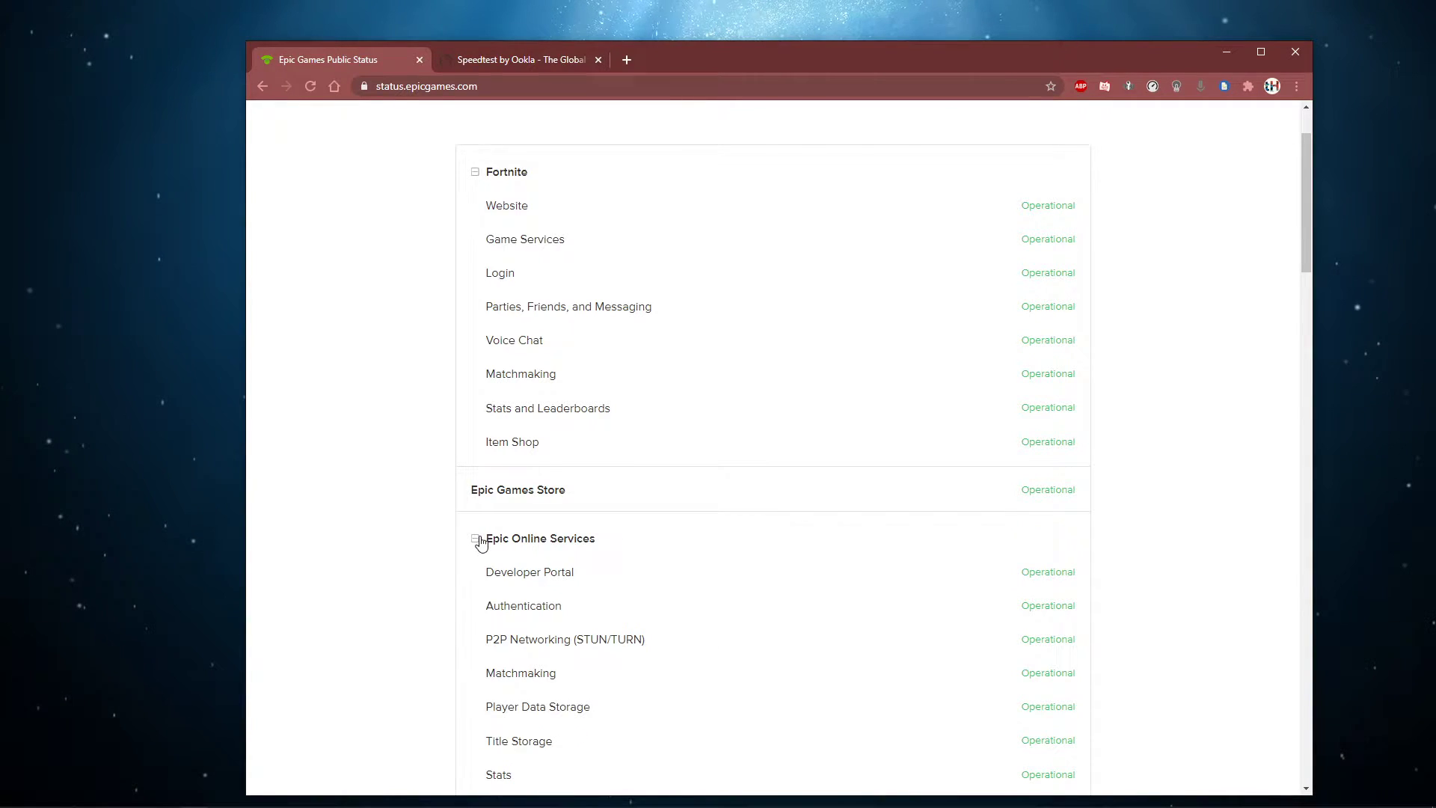
pyautogui.click(476, 539)
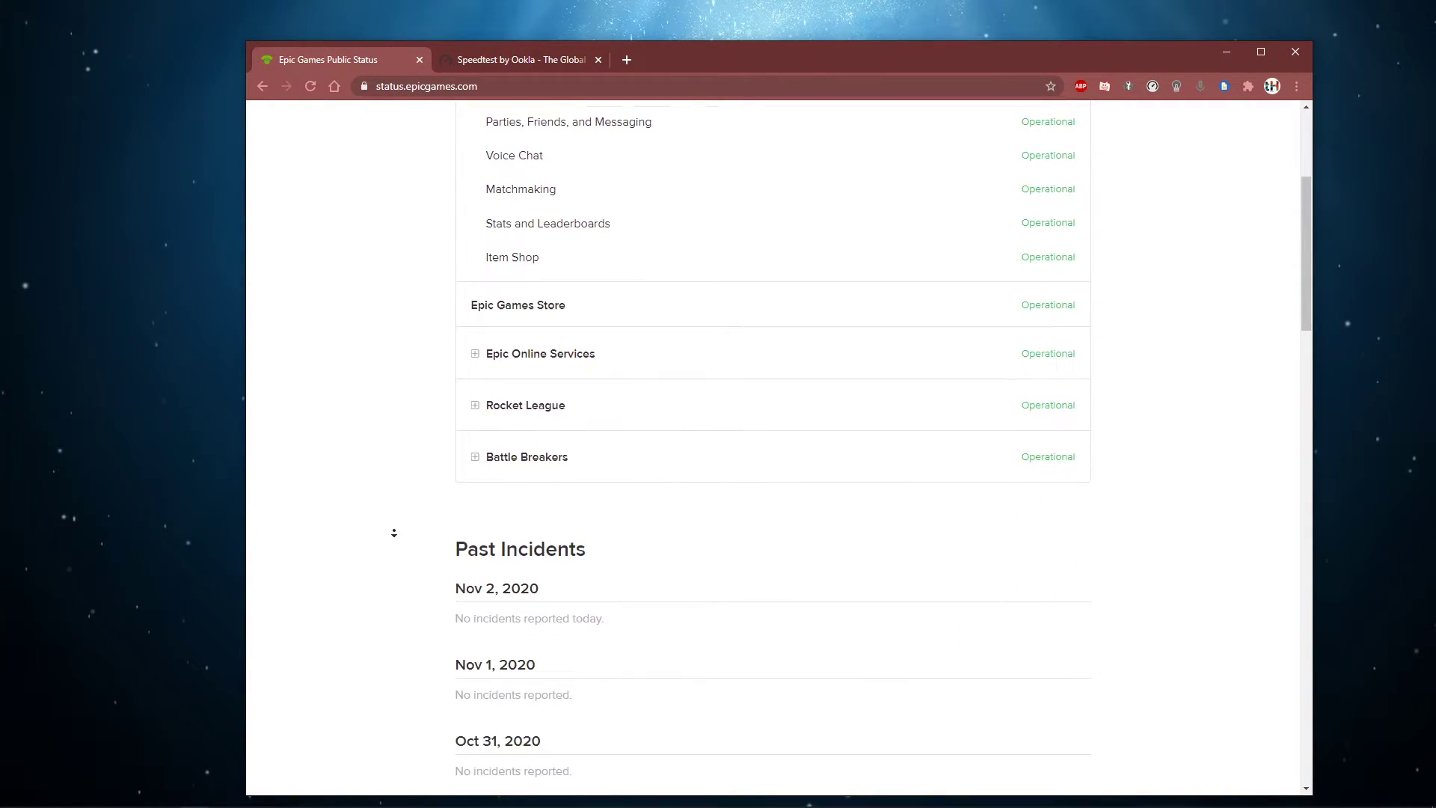
pyautogui.scroll(-3)
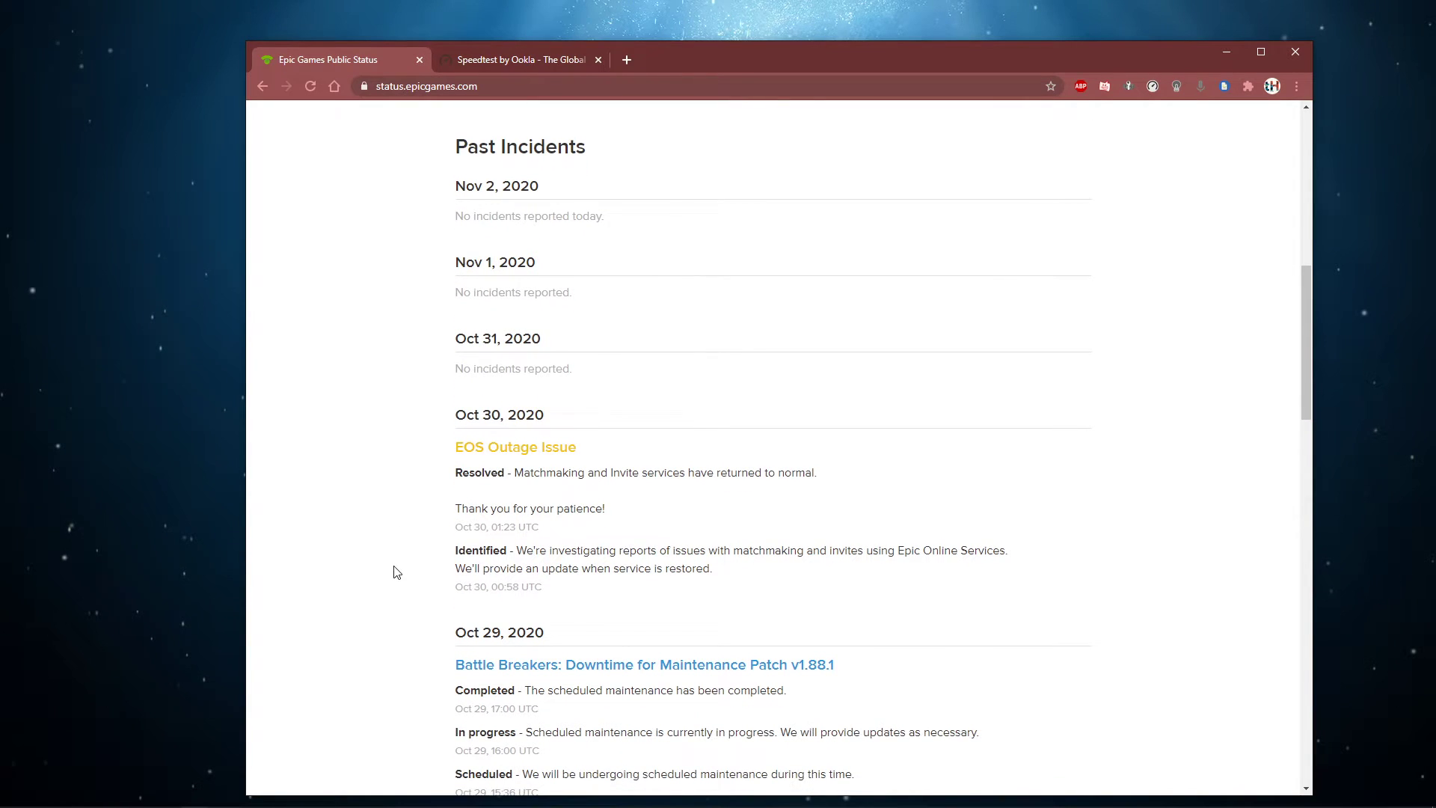
pyautogui.moveTo(501, 85)
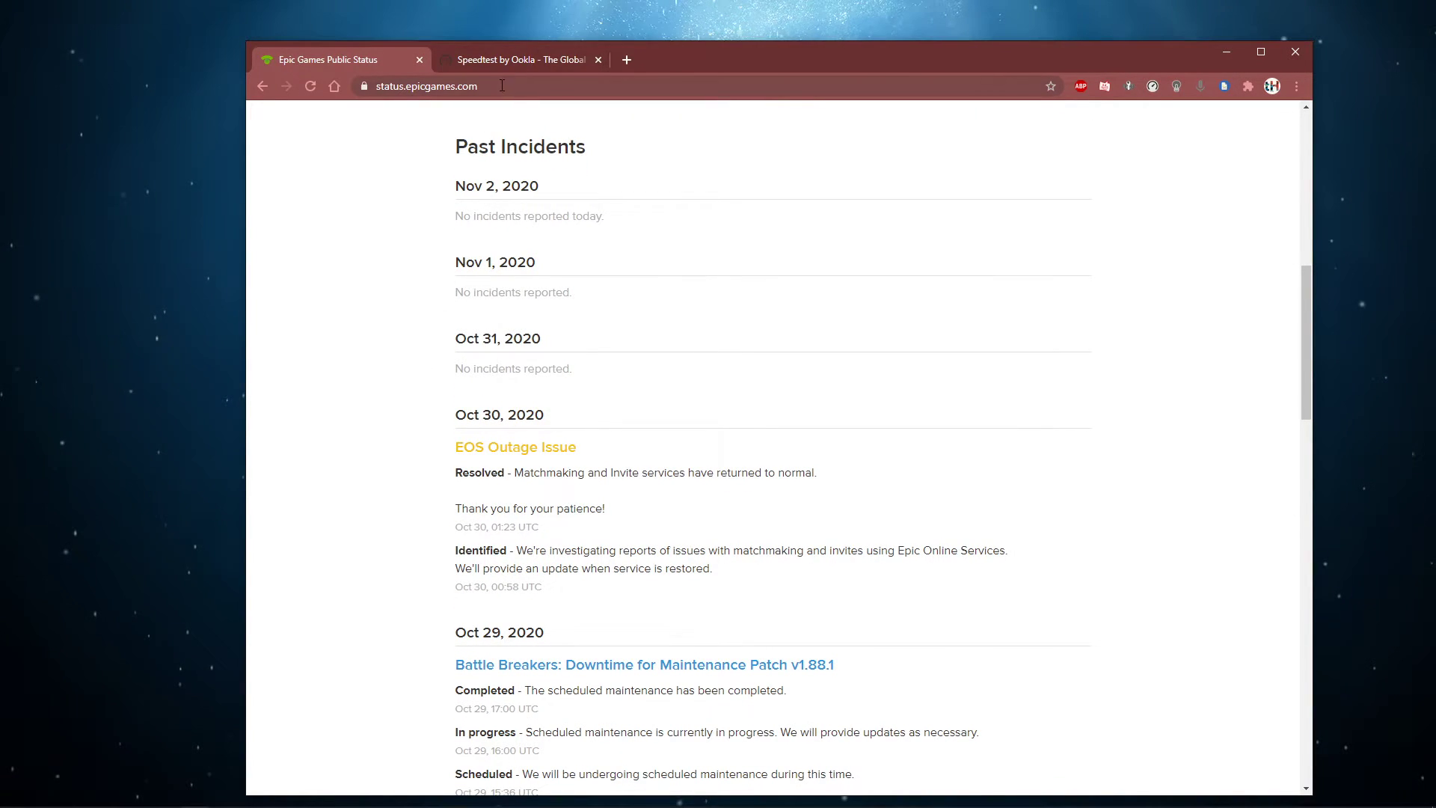
pyautogui.click(519, 59)
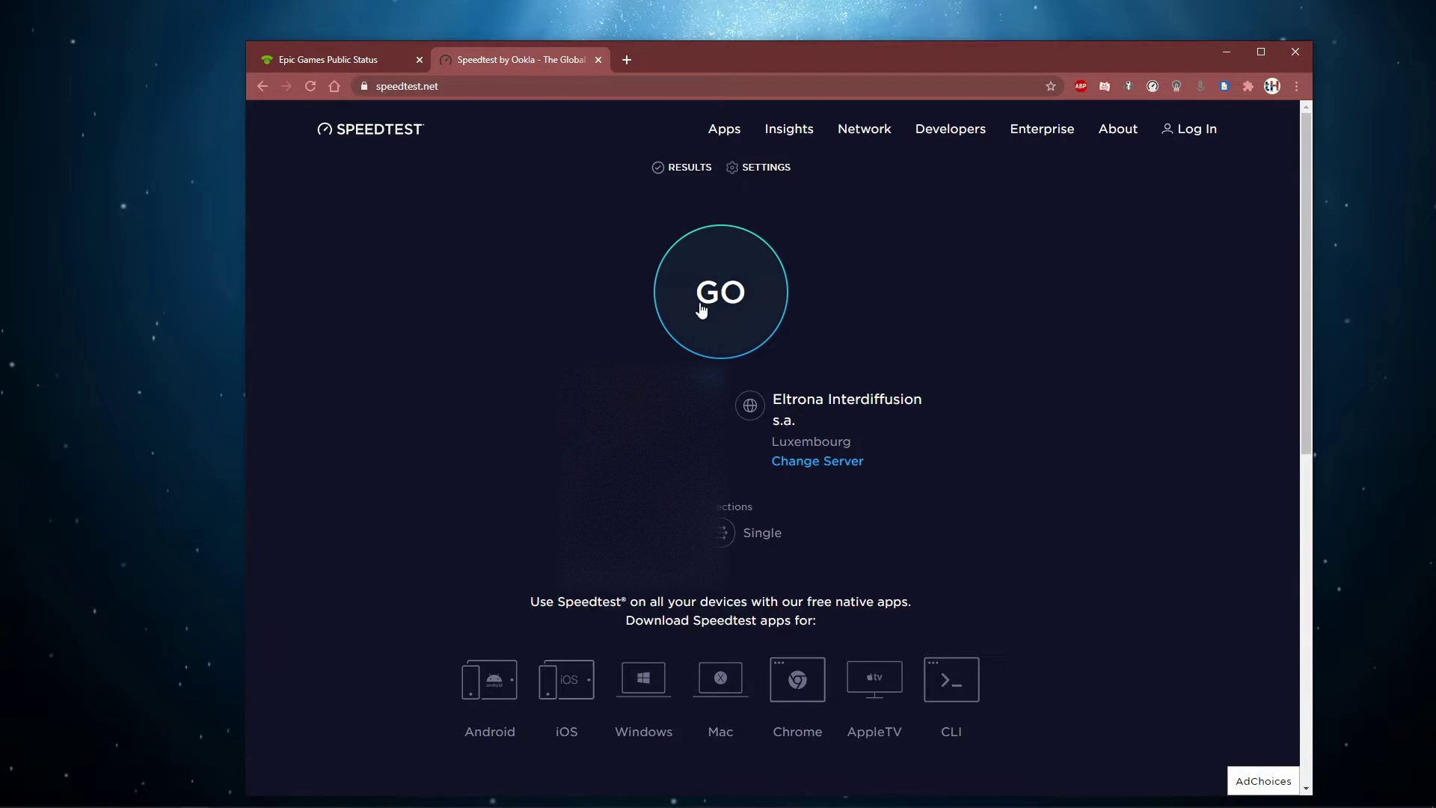
# Step: Start a speedtest.net run against the Luxembourg server, getting a 9 ms ping
pyautogui.click(721, 291)
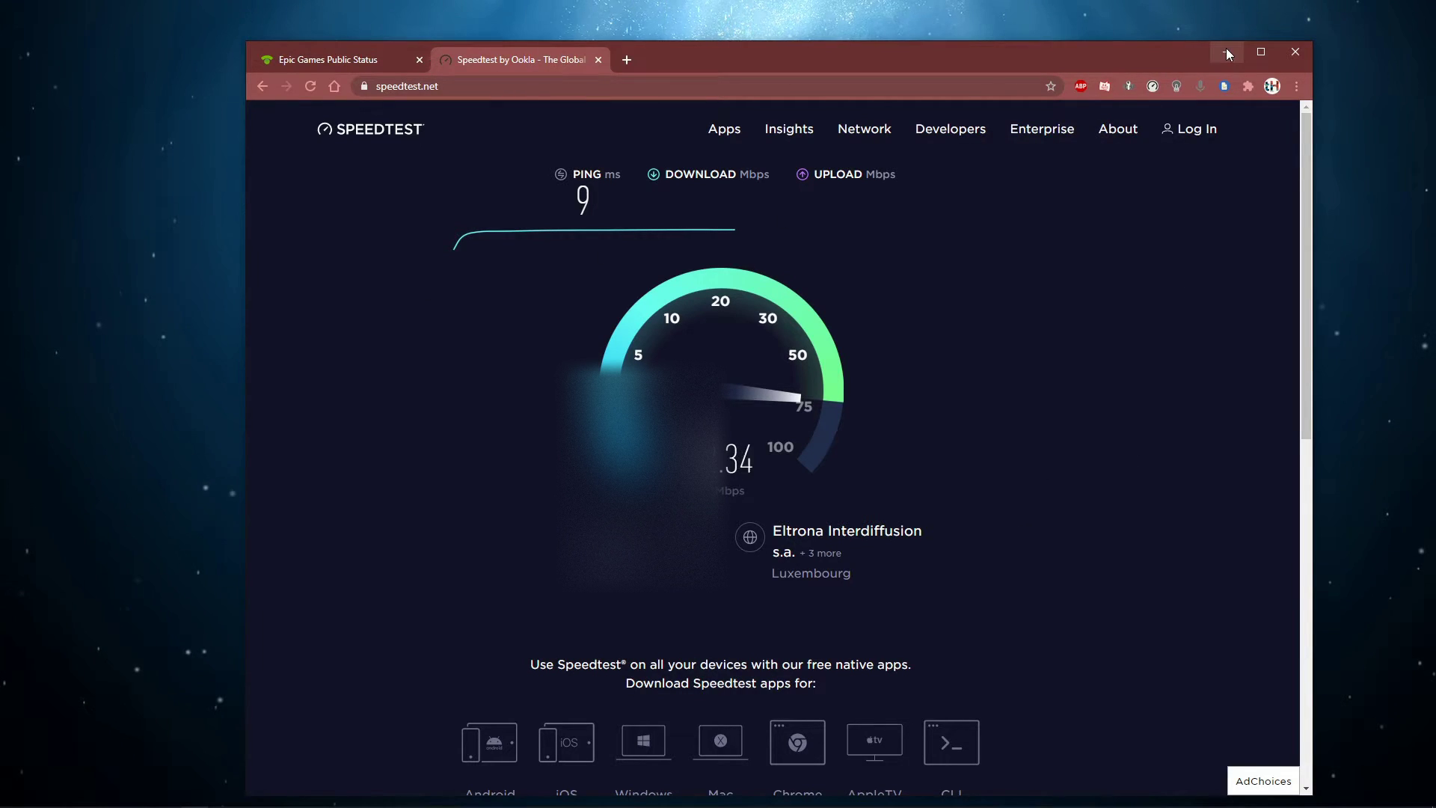
pyautogui.moveTo(1227, 53)
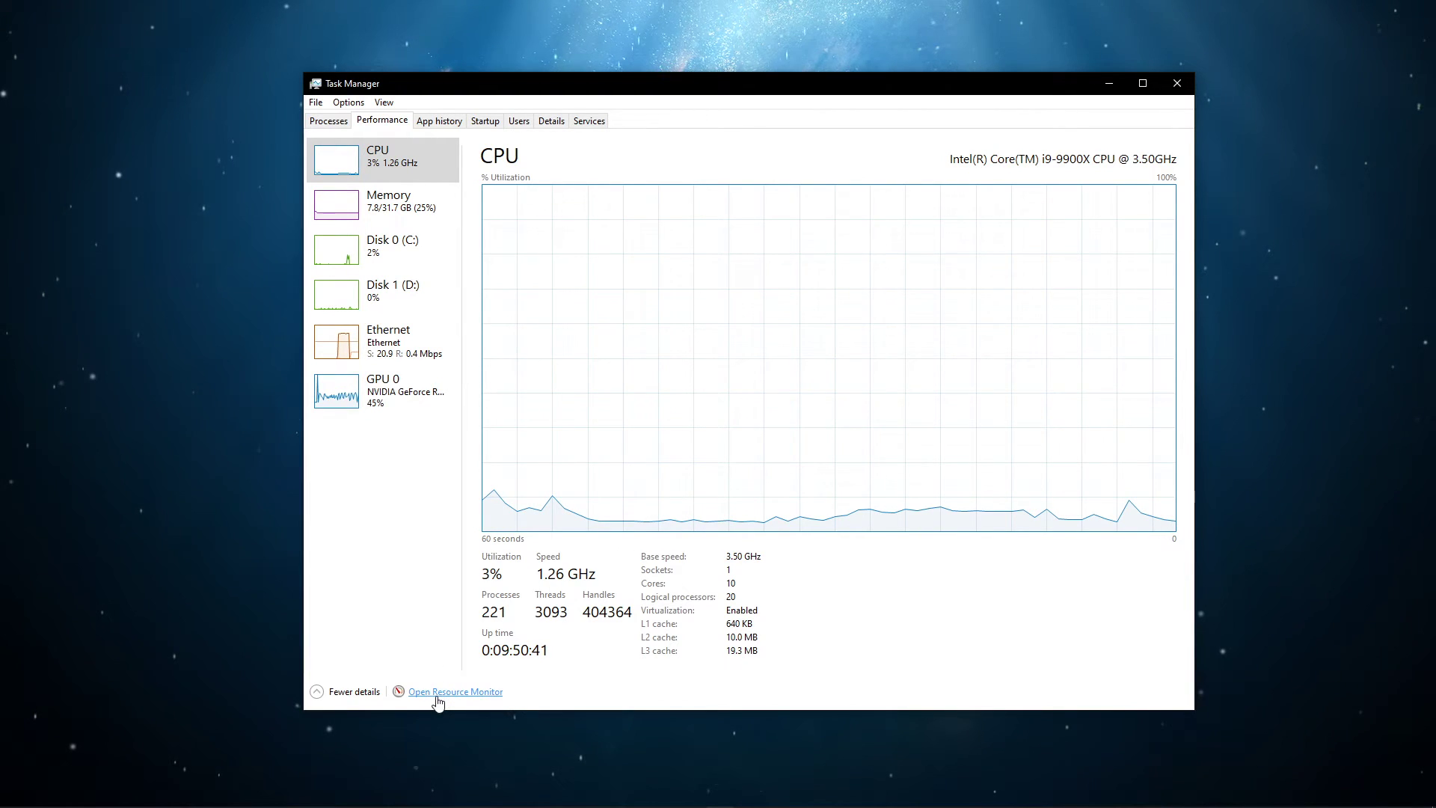
# Step: Launch Resource Monitor from Task Manager's Performance tab link
pyautogui.click(455, 692)
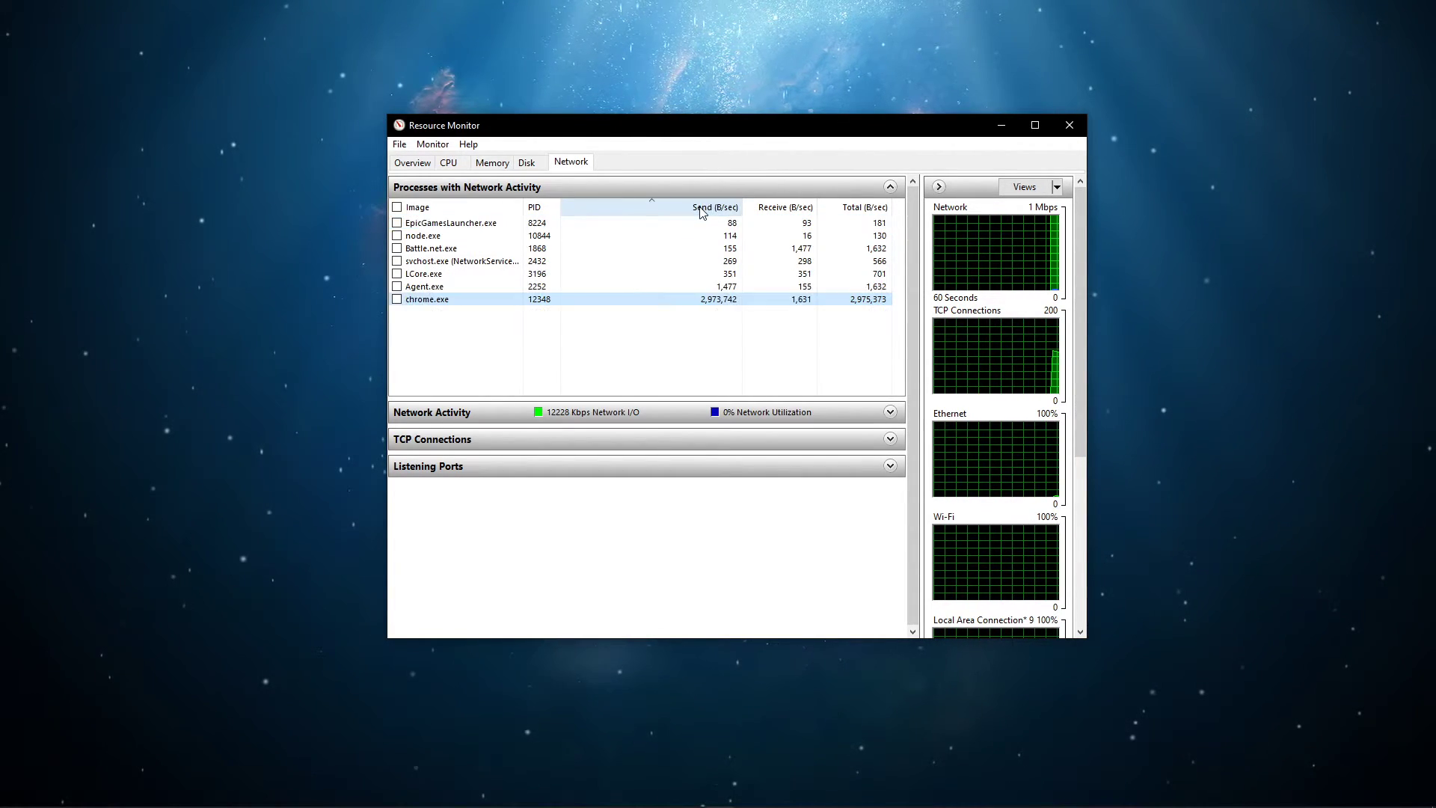
# Step: Sort network processes by Send, inspect chrome.exe's menu without ending it, then close Resource Monitor
pyautogui.click(715, 208)
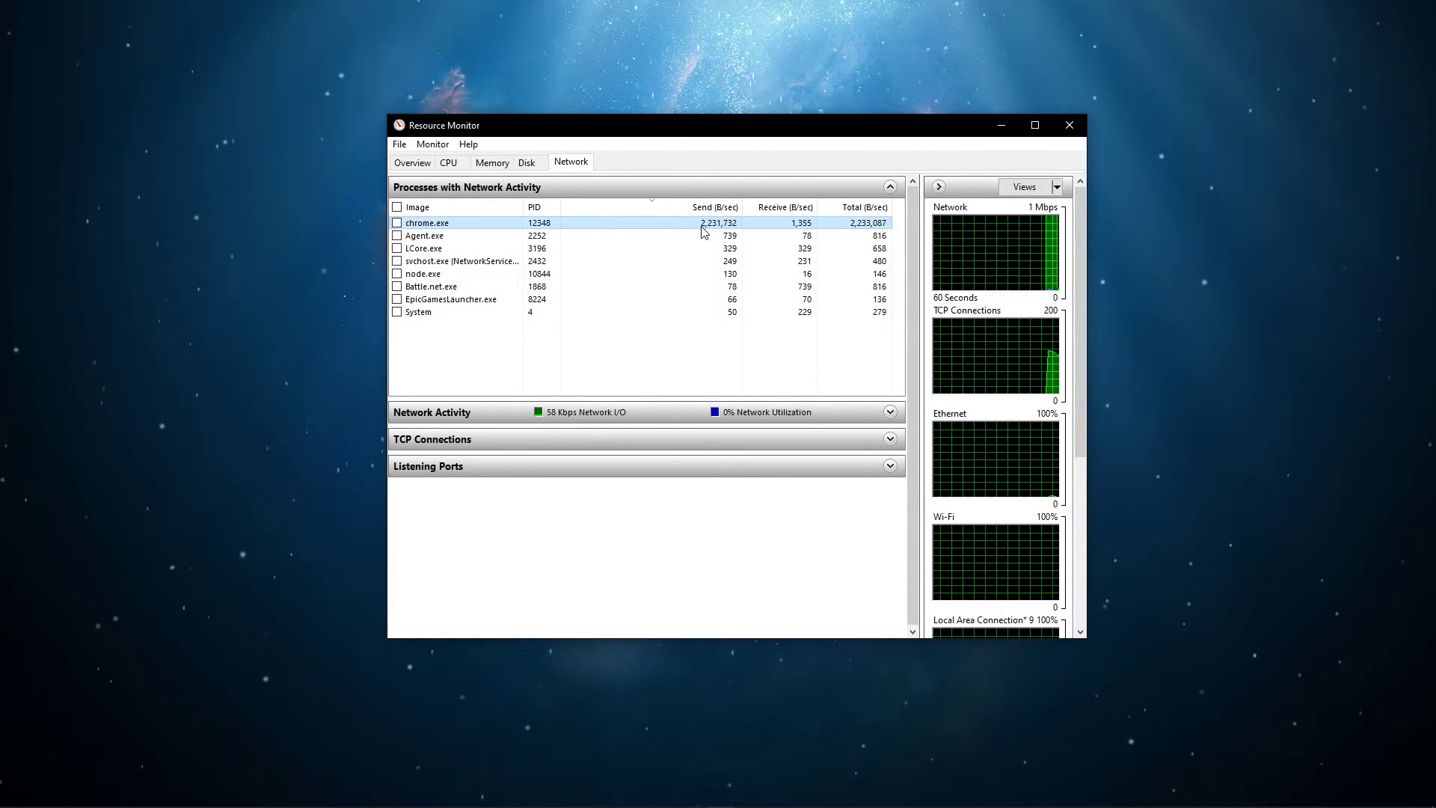
pyautogui.rightClick(425, 223)
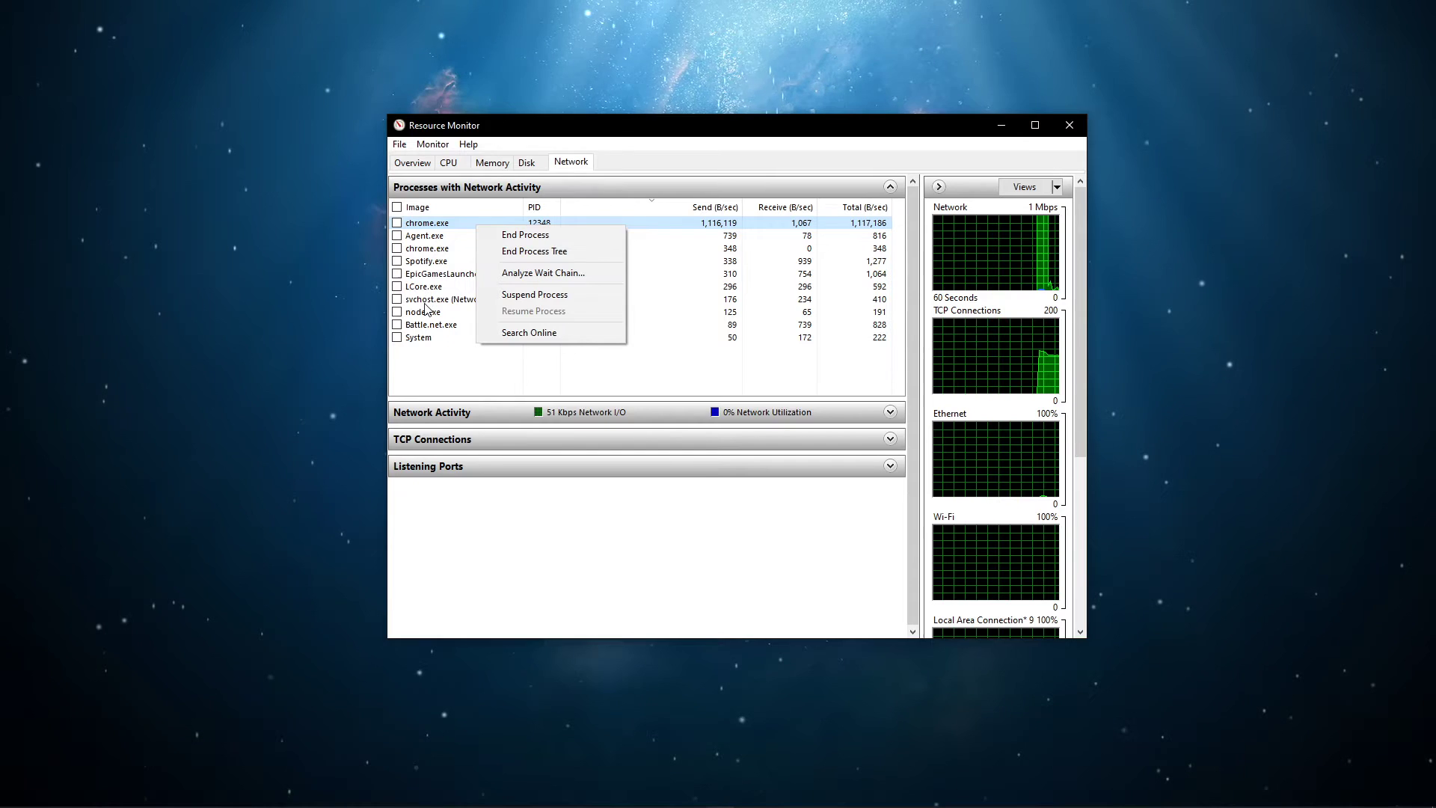
pyautogui.rightClick(436, 273)
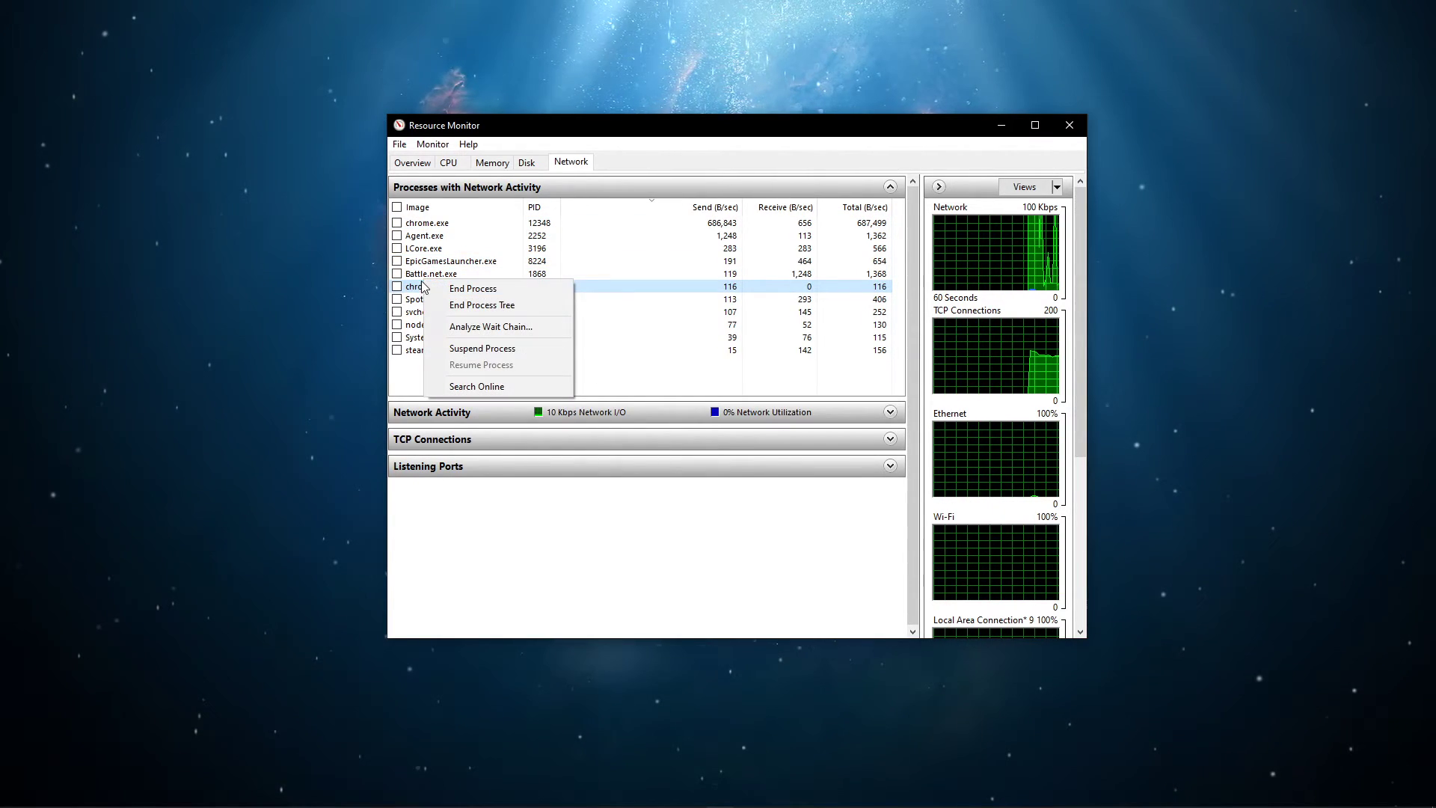
pyautogui.click(411, 372)
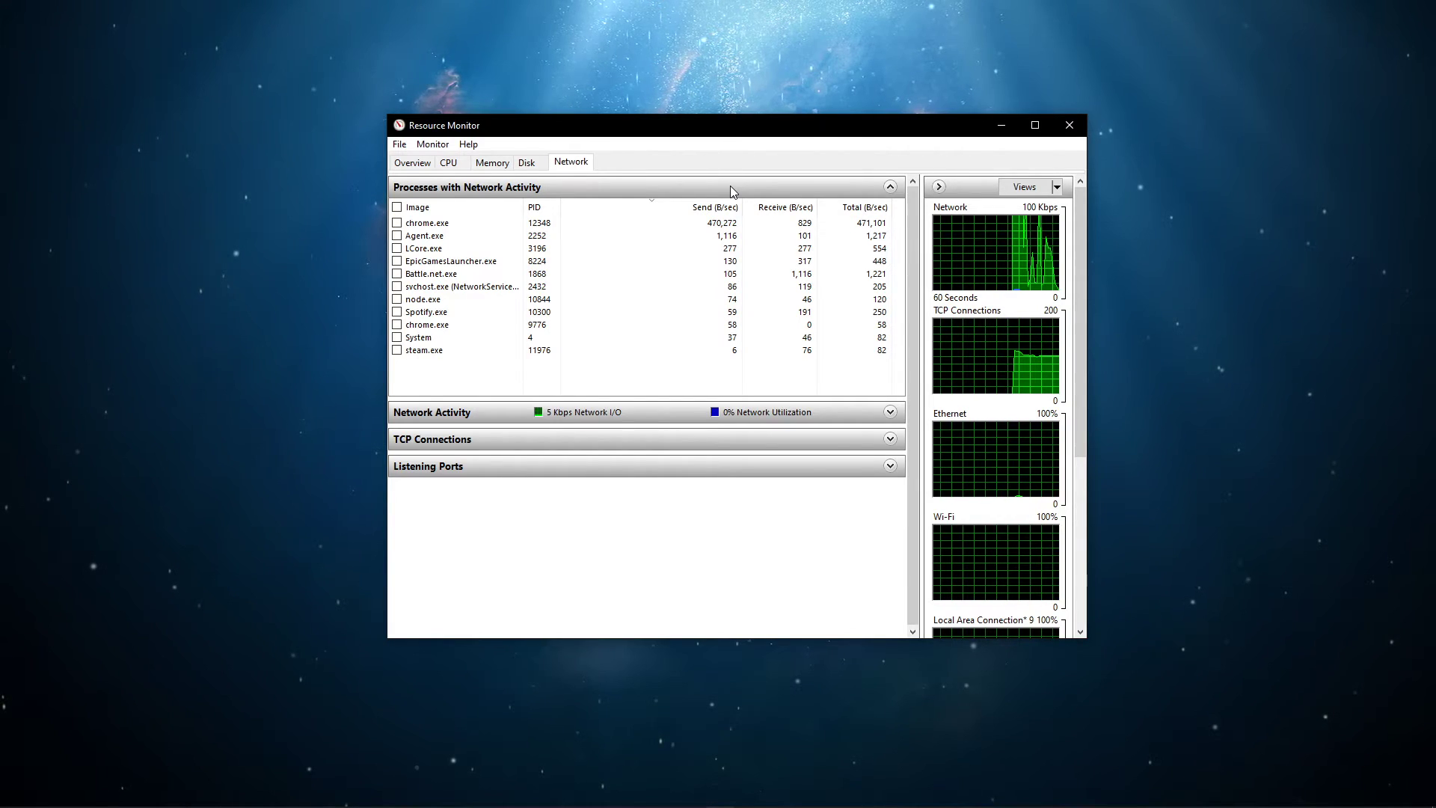
pyautogui.click(886, 187)
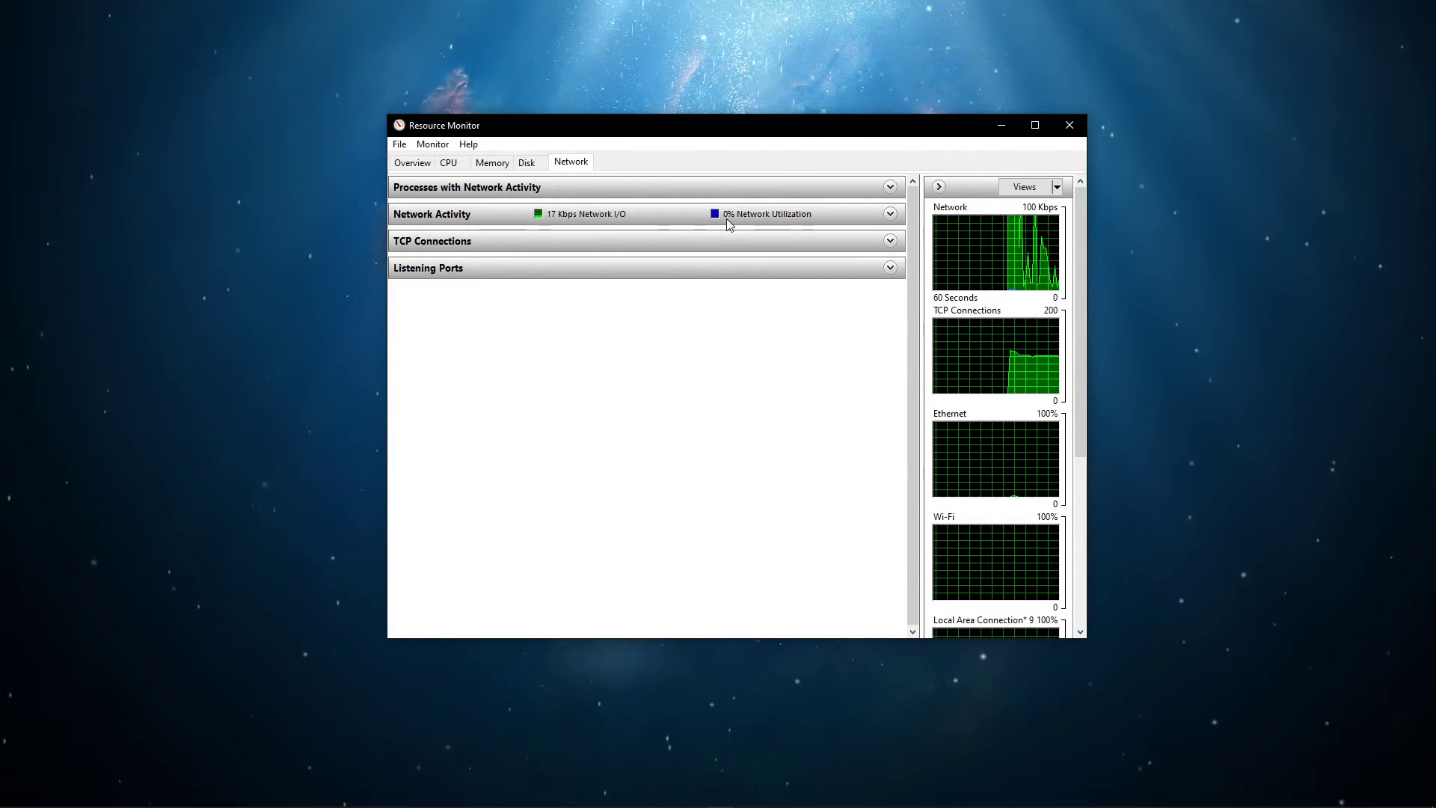
pyautogui.moveTo(1069, 125)
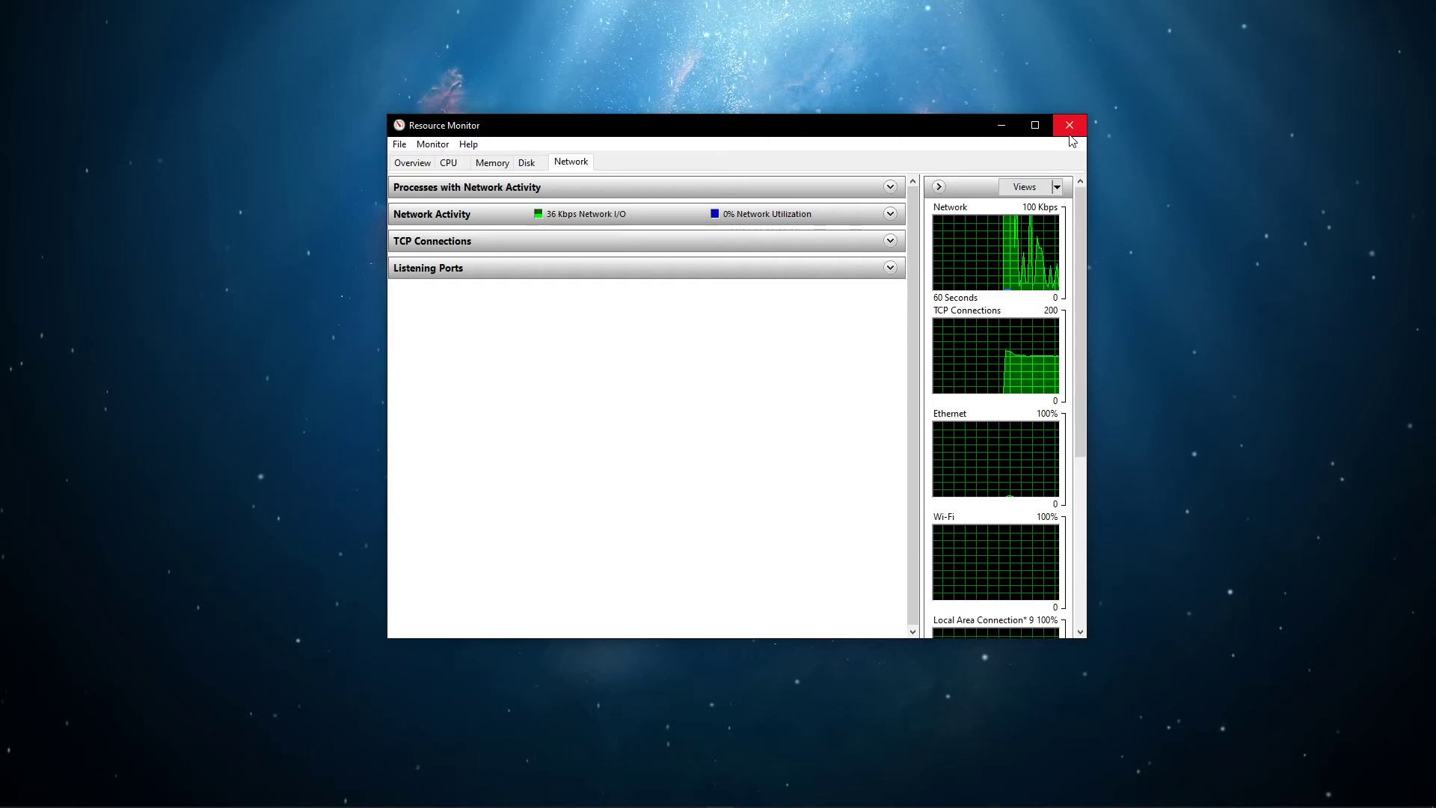
pyautogui.click(1068, 125)
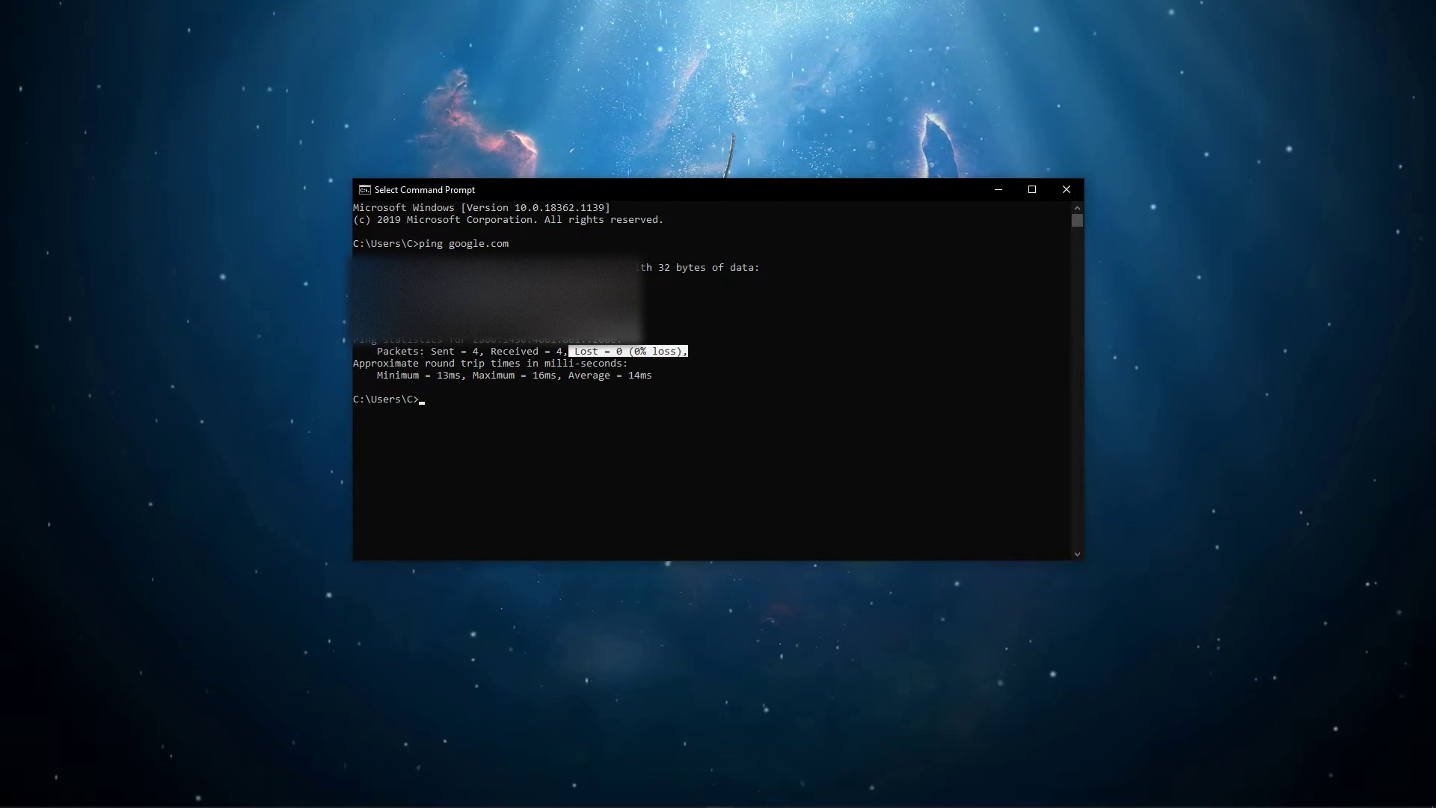
# Step: Run ipconfig /flushdns to clear the DNS resolver cache, then begin typing exit
pyautogui.write('ipconfig /')
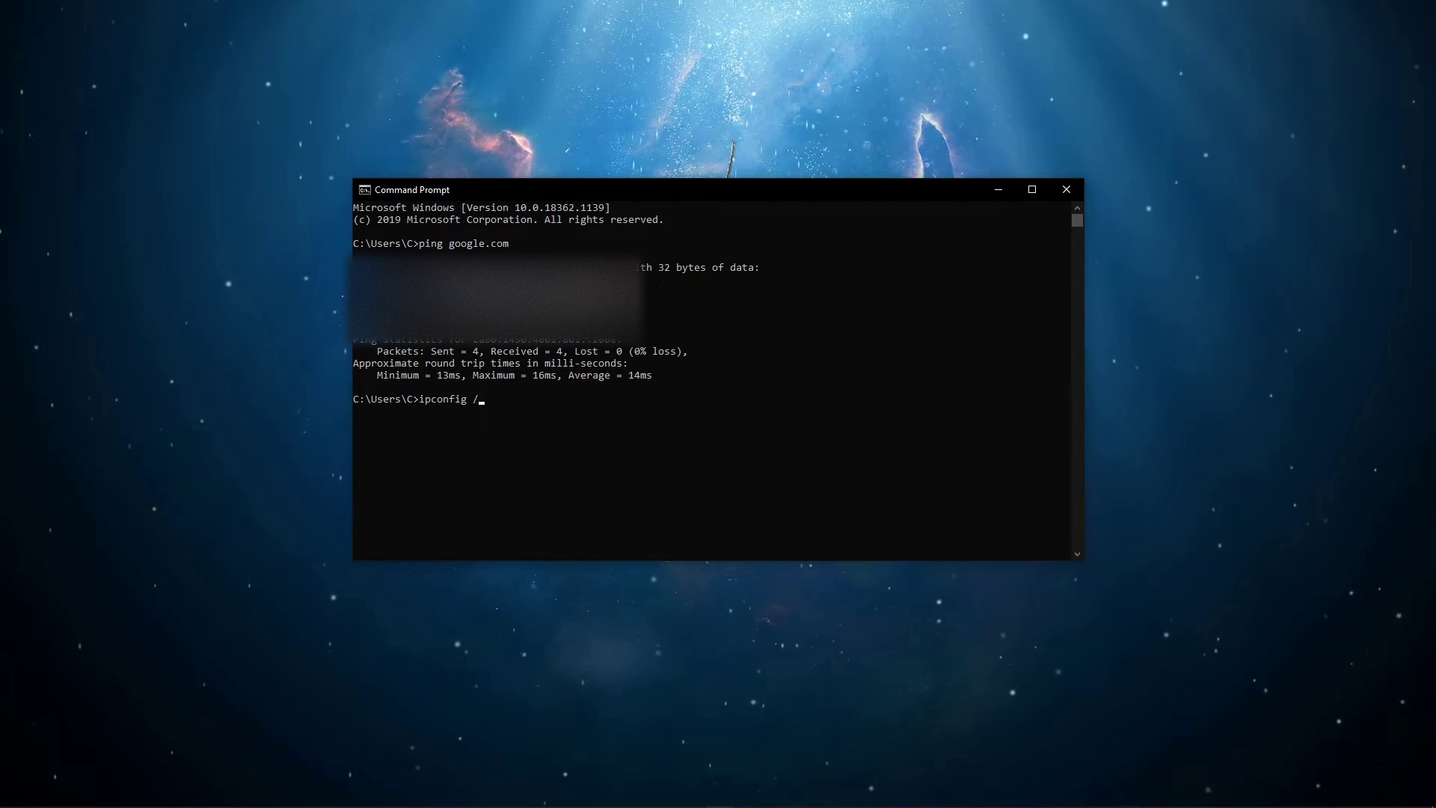
pyautogui.write('flushdns')
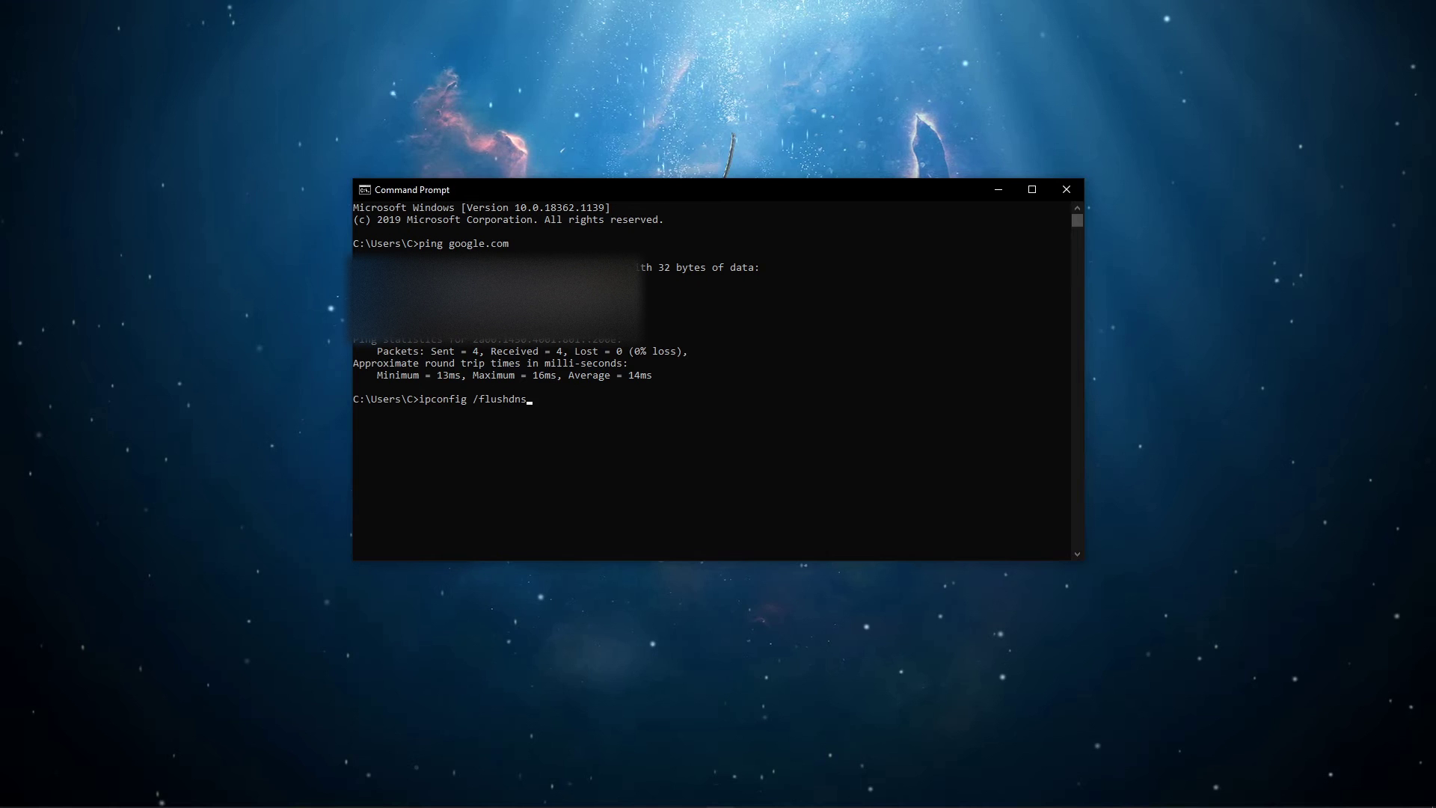
pyautogui.press('Return')
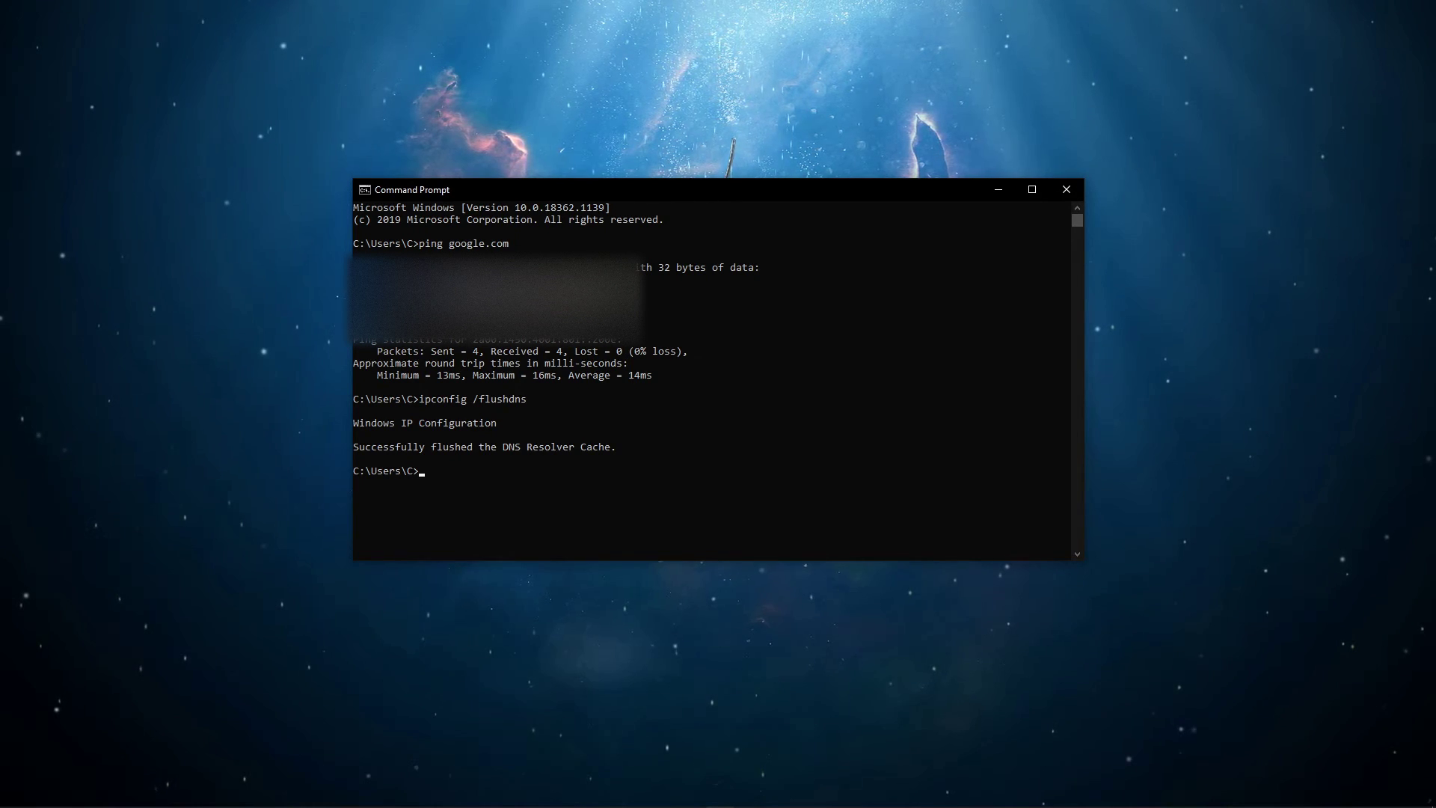
pyautogui.write('exi')
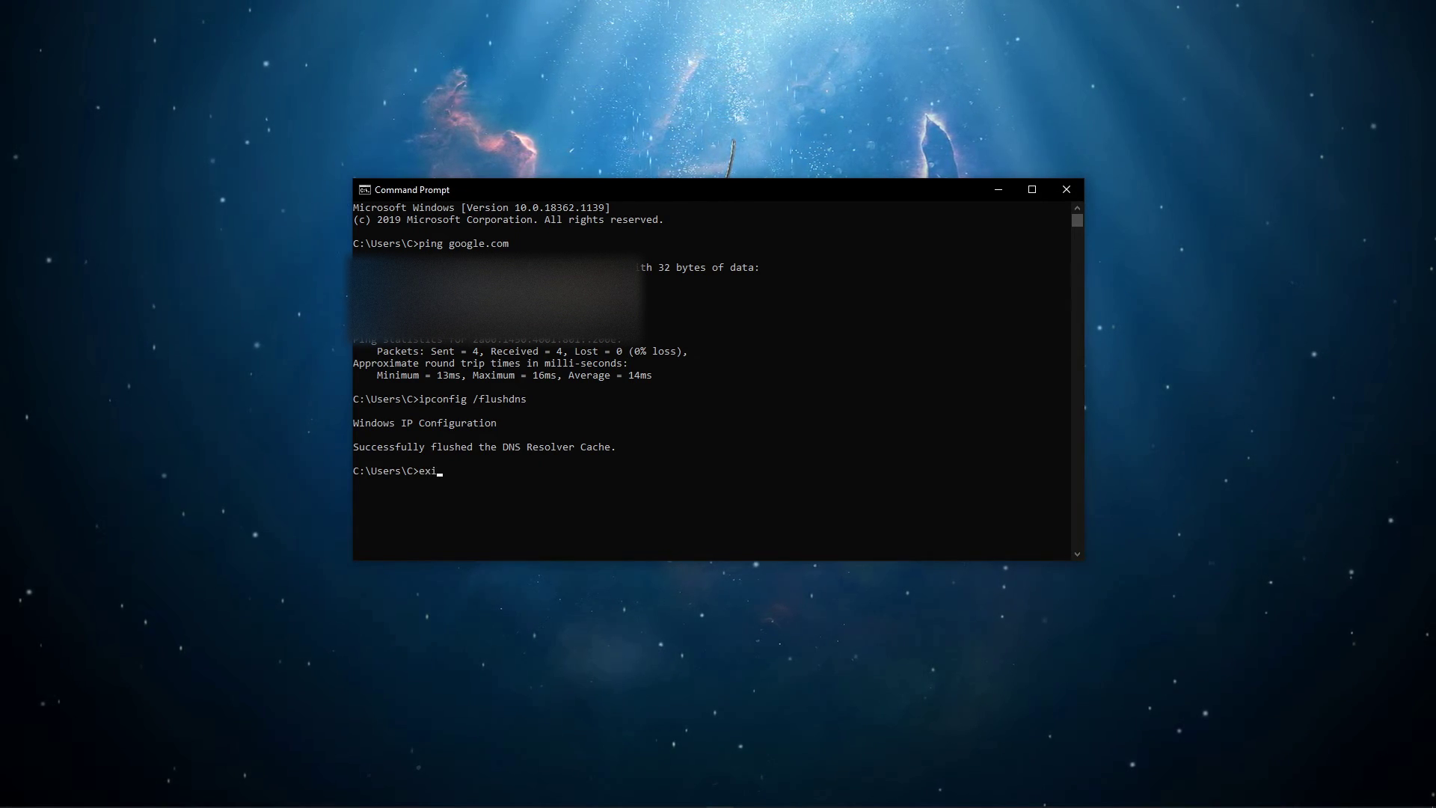